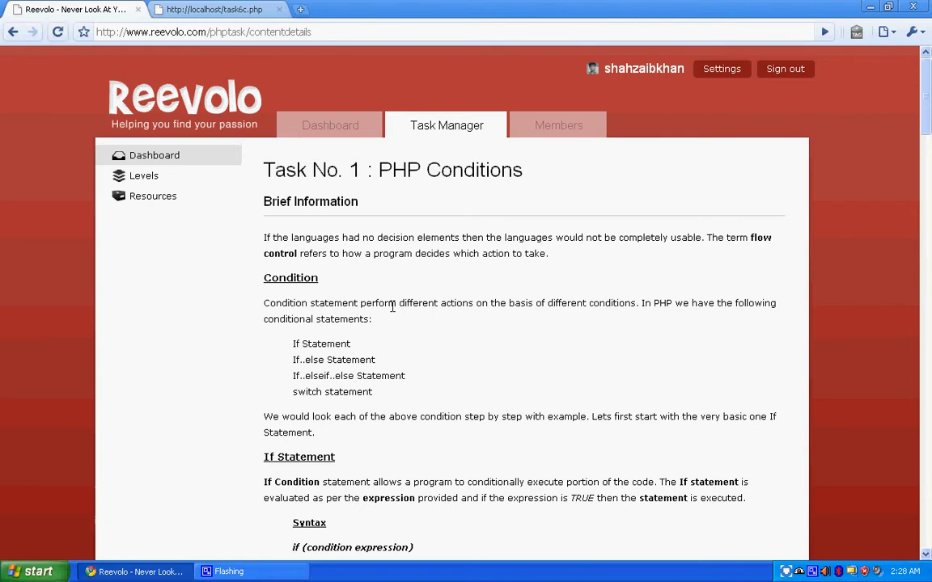
Step: Scroll the PHP Conditions page to the If Statement example and enter notepad in the Run box
scroll("down", 3)
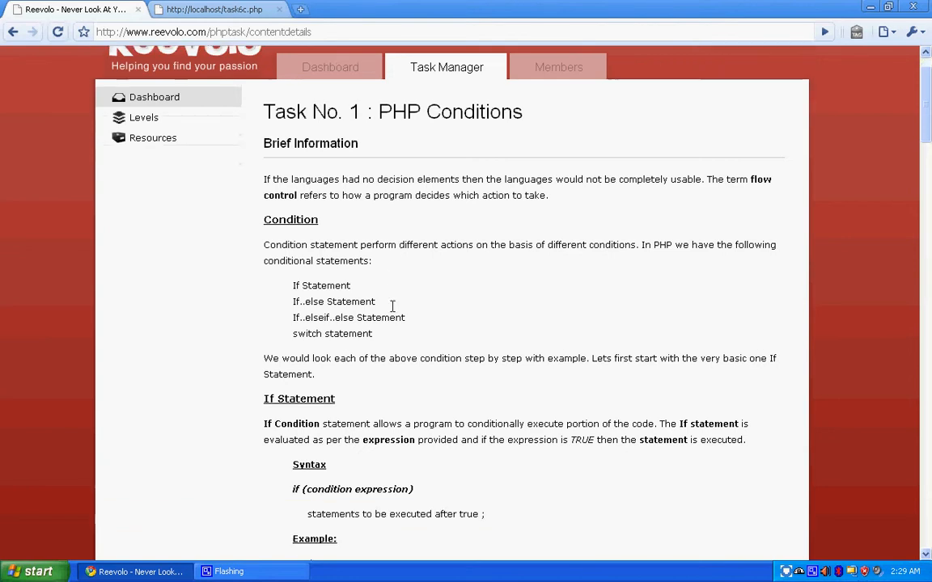
scroll("down", 3)
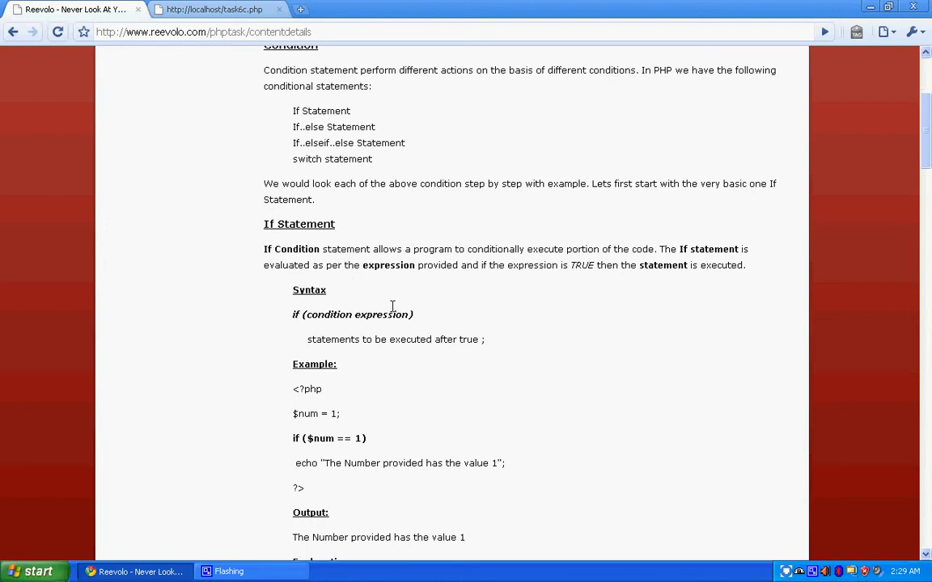
double_click(298, 224)
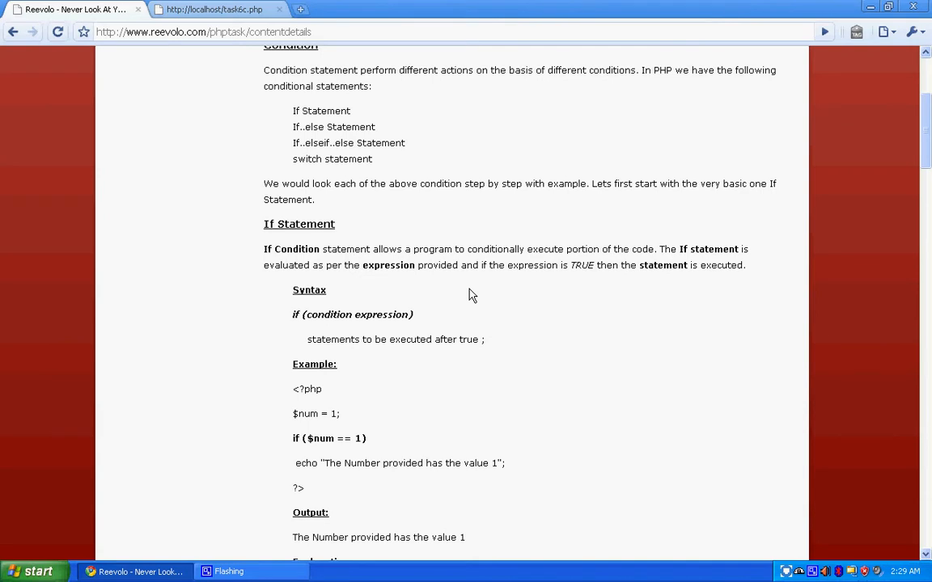
scroll("down", 3)
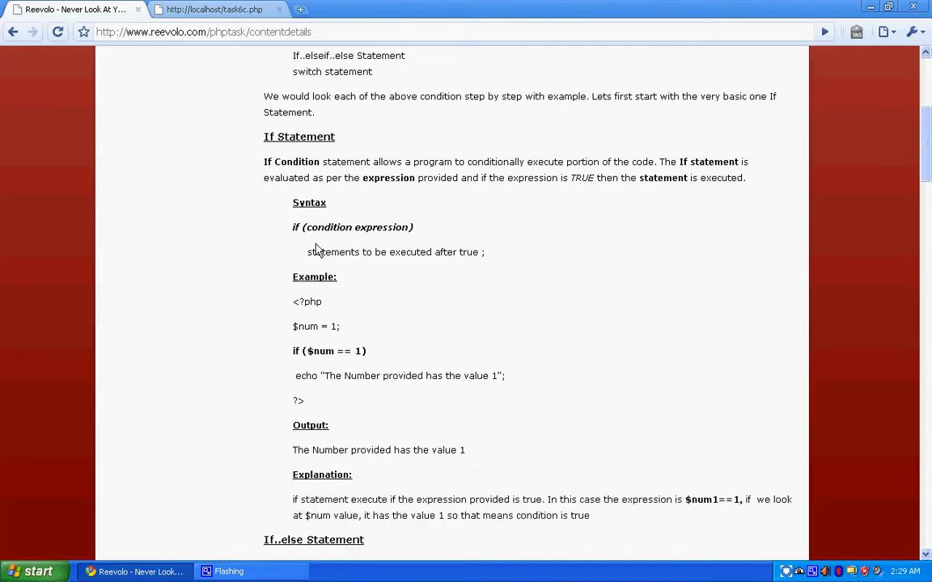
mouse_move(352, 241)
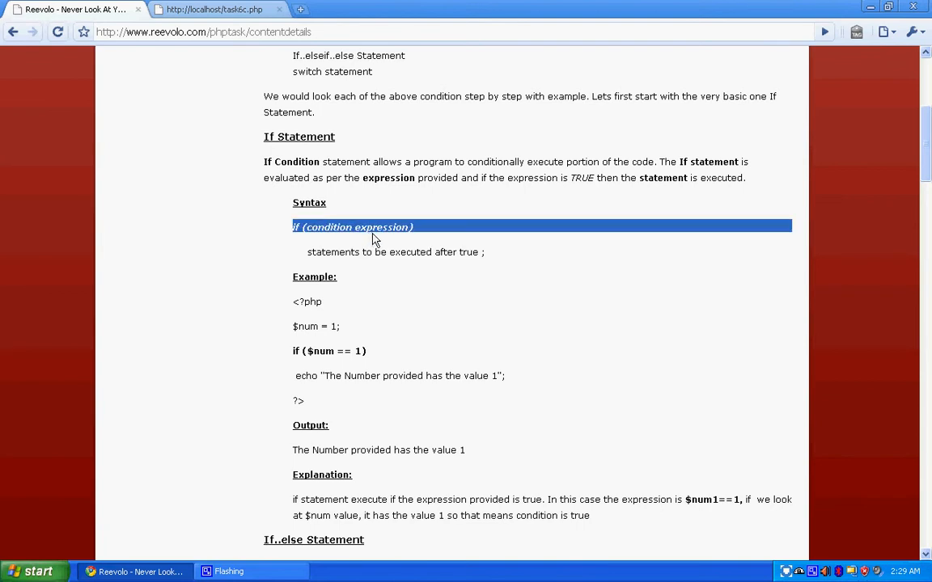
left_click(346, 302)
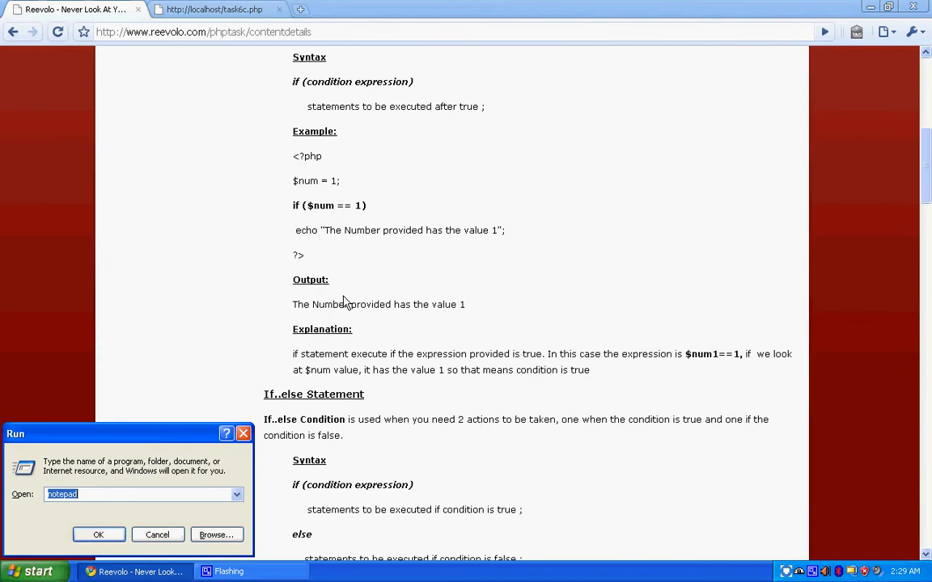
Step: Start a Notepad script setting $num = 1 with an if ($num == 1) block
left_click(98, 534)
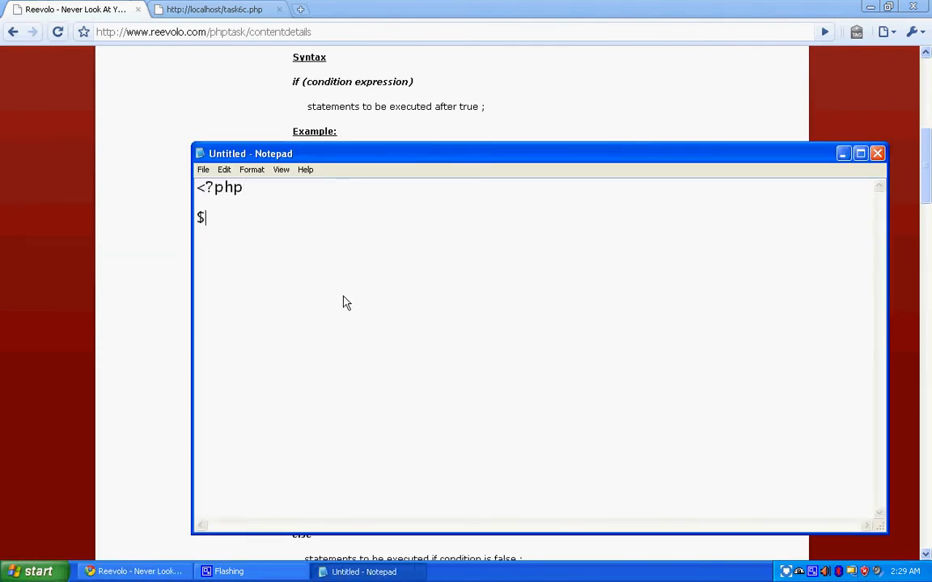
type("num =")
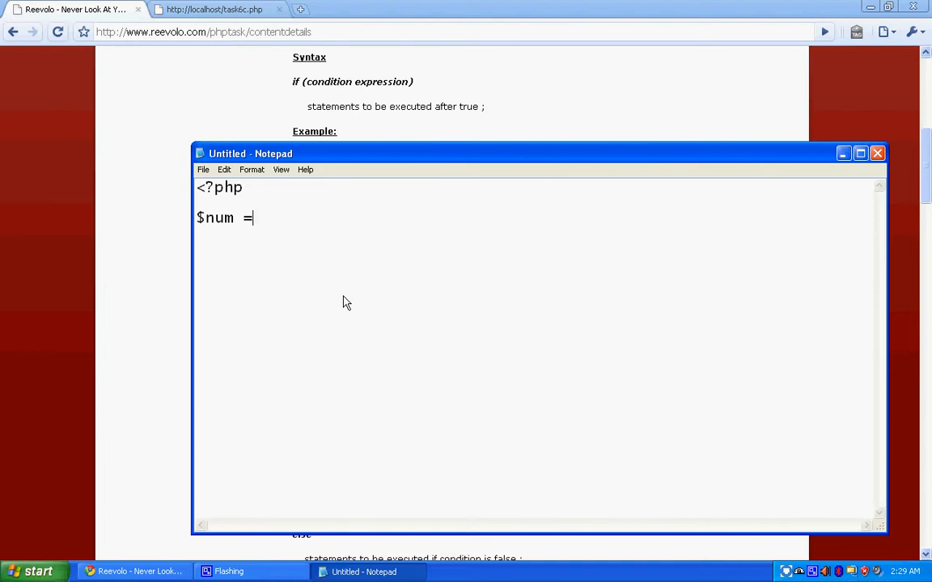
type("1;")
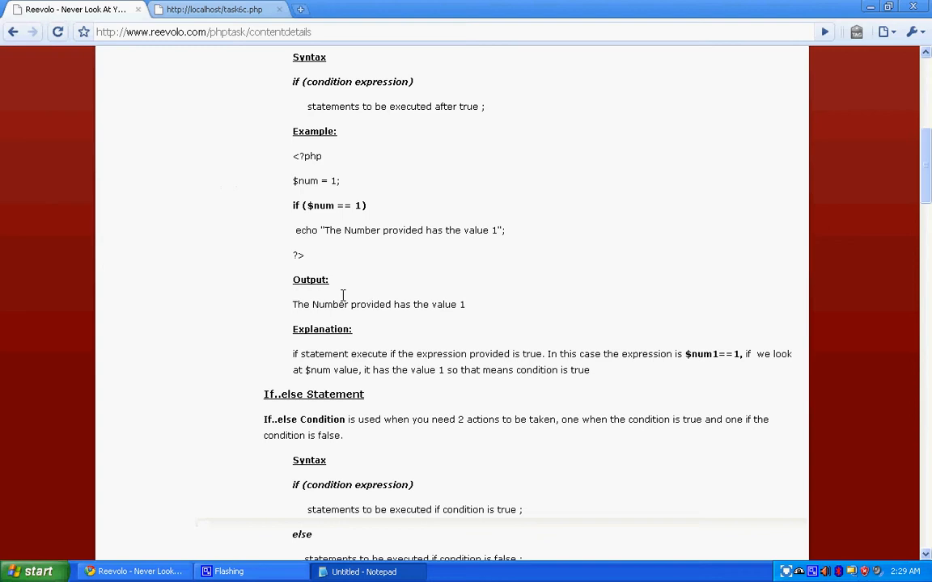
key("alt+tab")
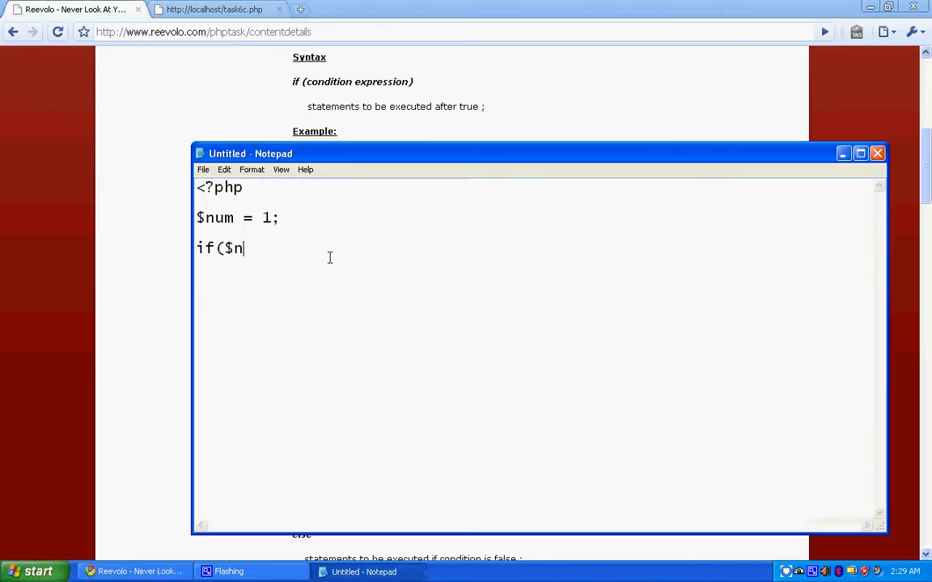
type("um ==")
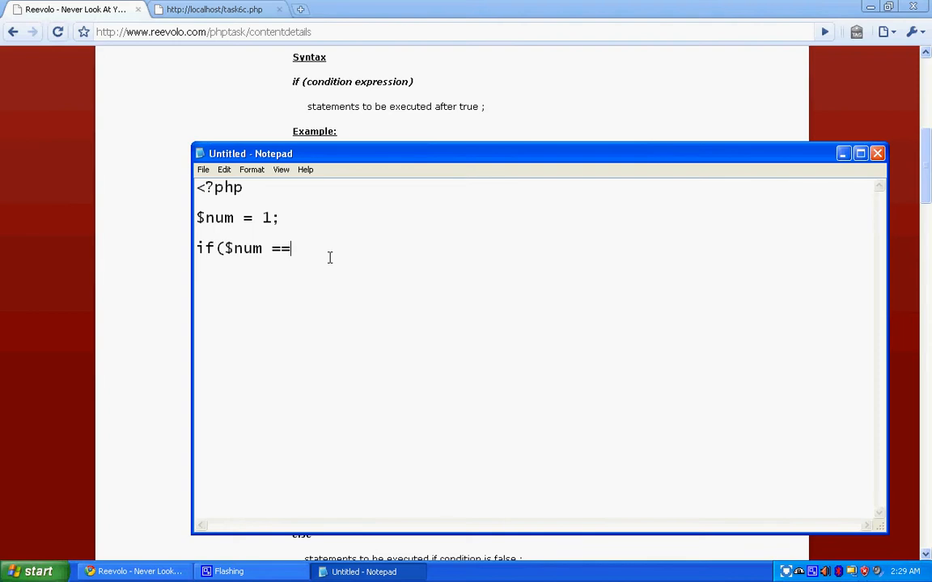
type("1)")
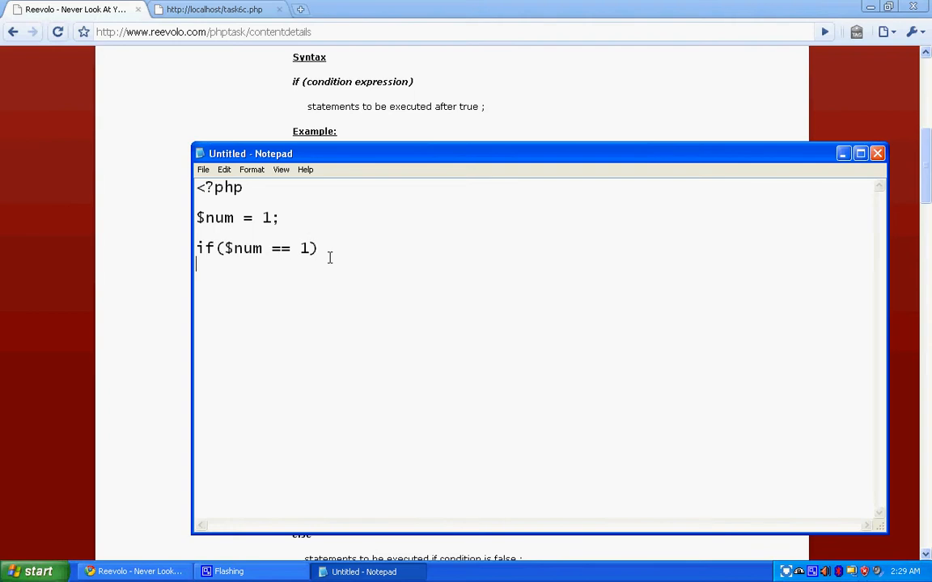
type("{")
type("}")
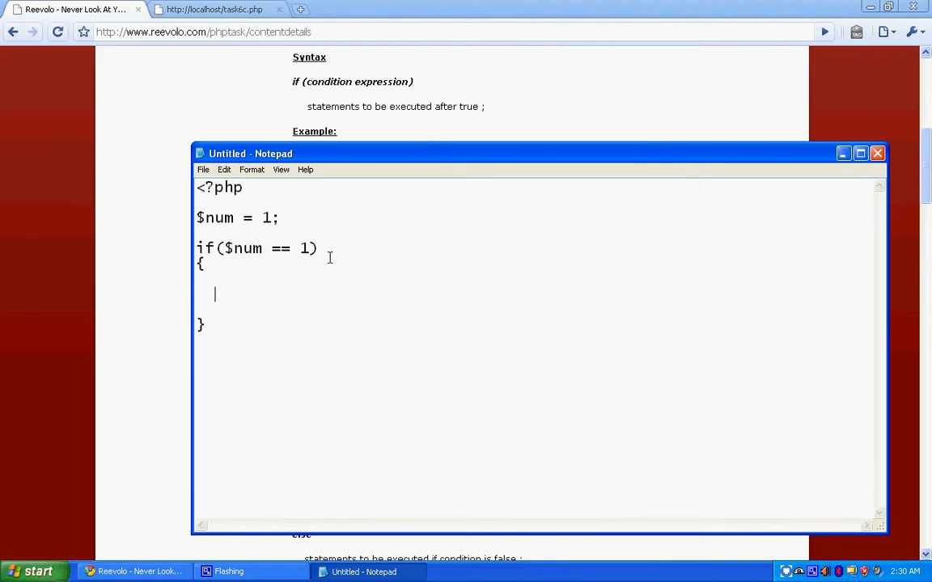
Step: Echo "The Number provided is 1", close the script with ?>, and begin saving
type("echo")
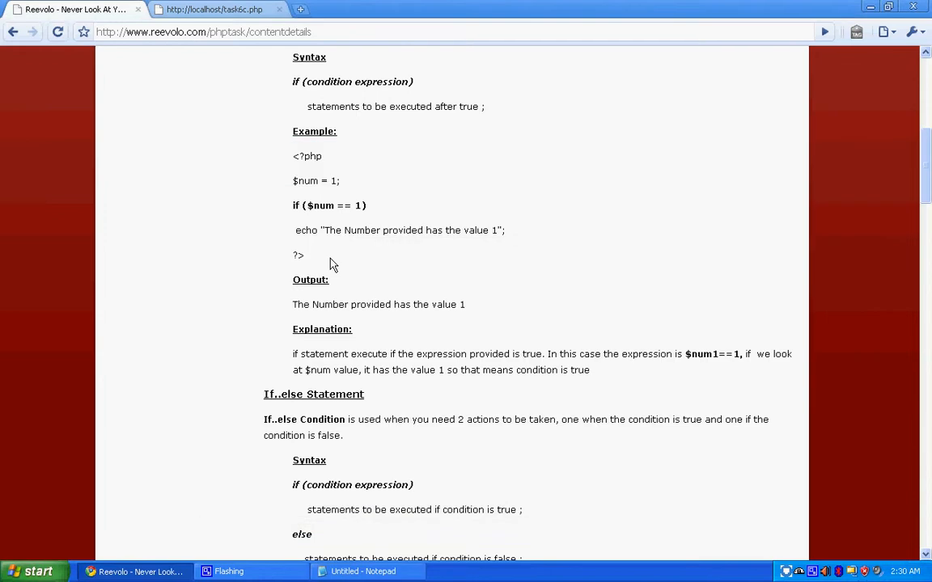
left_click(380, 571)
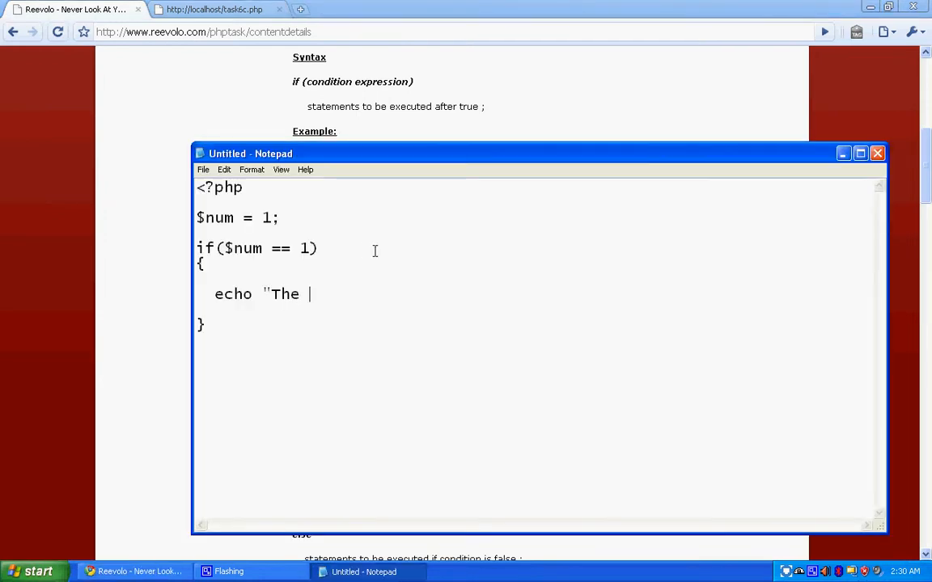
type("Numberov")
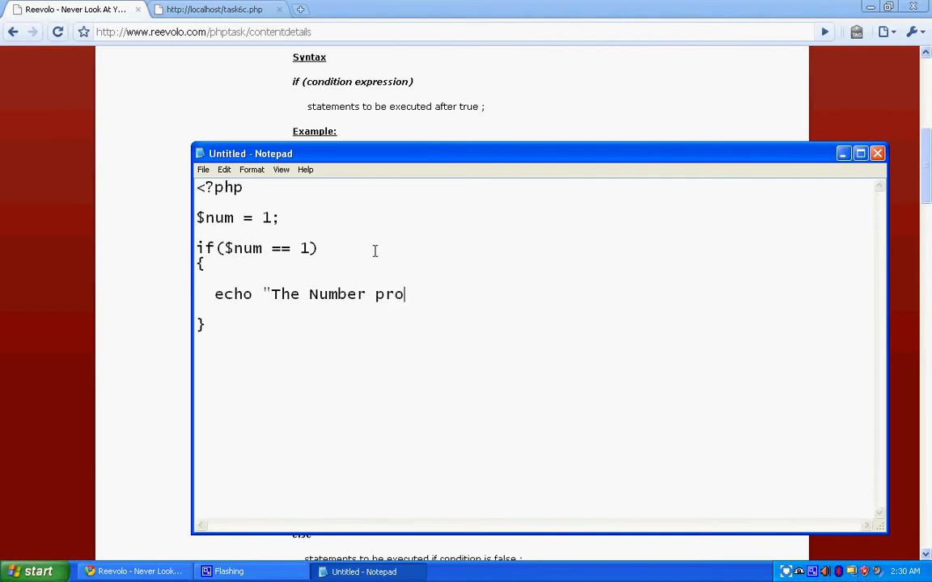
type("vided is")
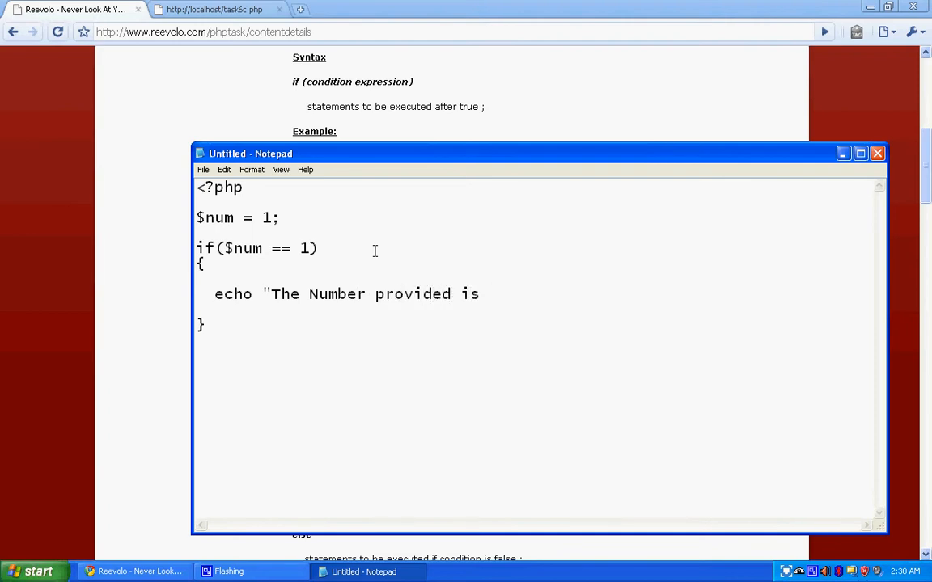
type("1\";")
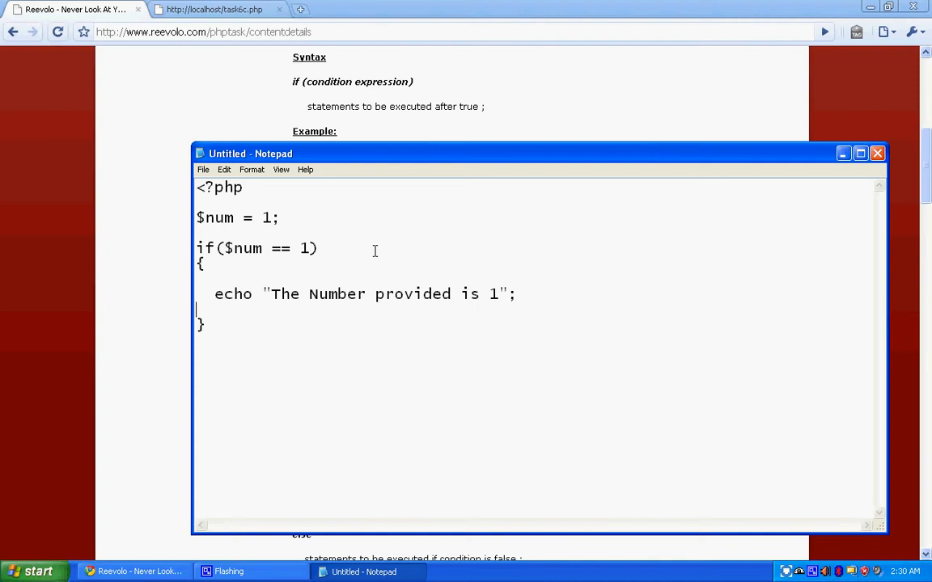
type("?>")
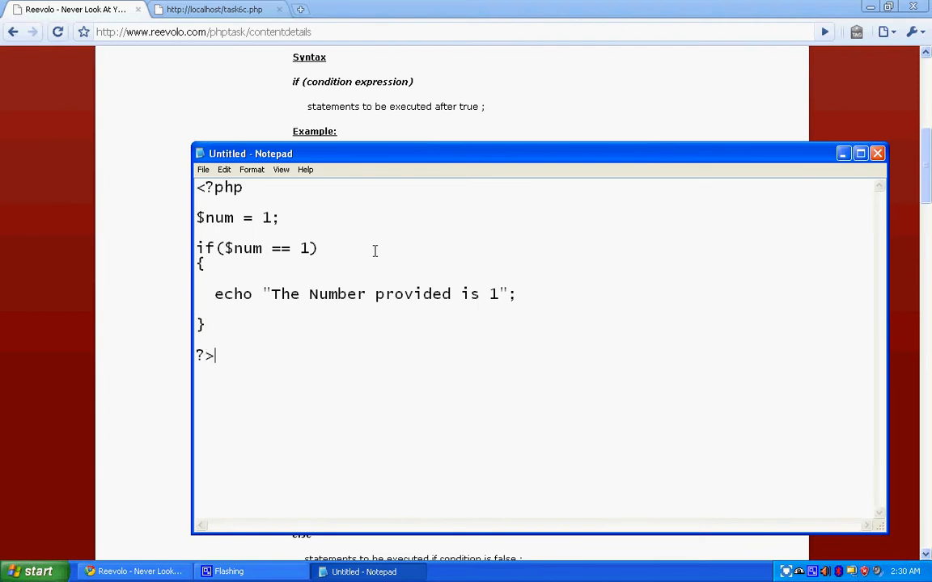
key("Ctrl+s")
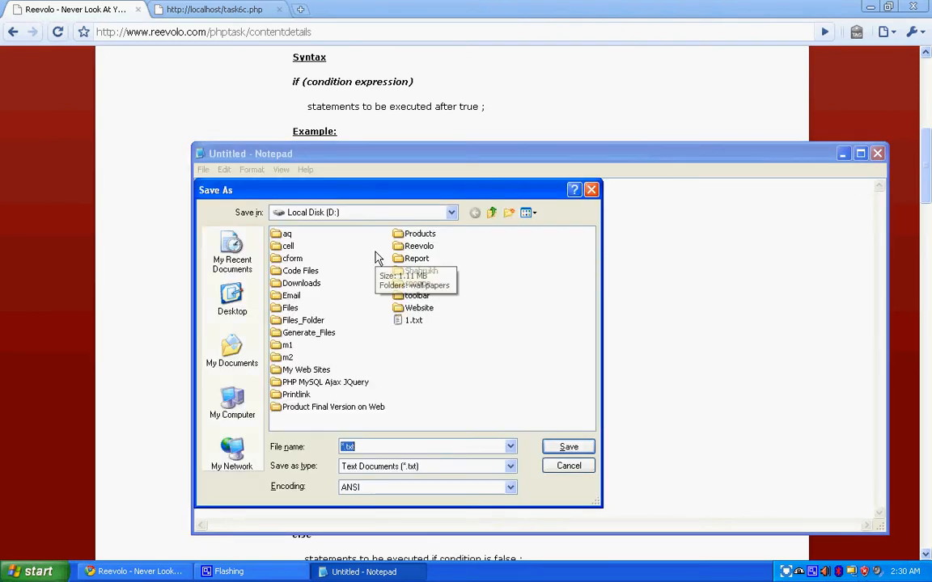
Step: Save the script as task1.php in wamp\www and view its output on localhost
left_click(233, 402)
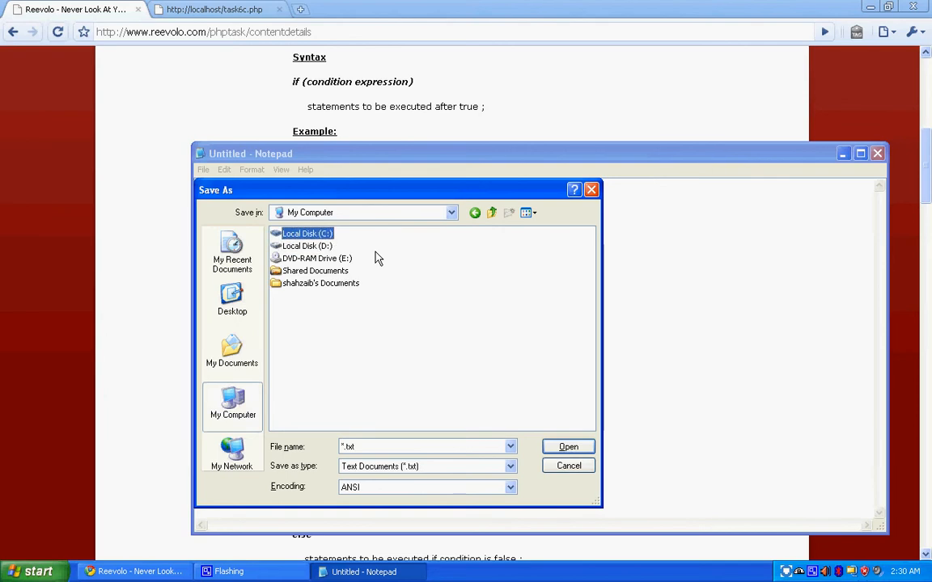
double_click(305, 233)
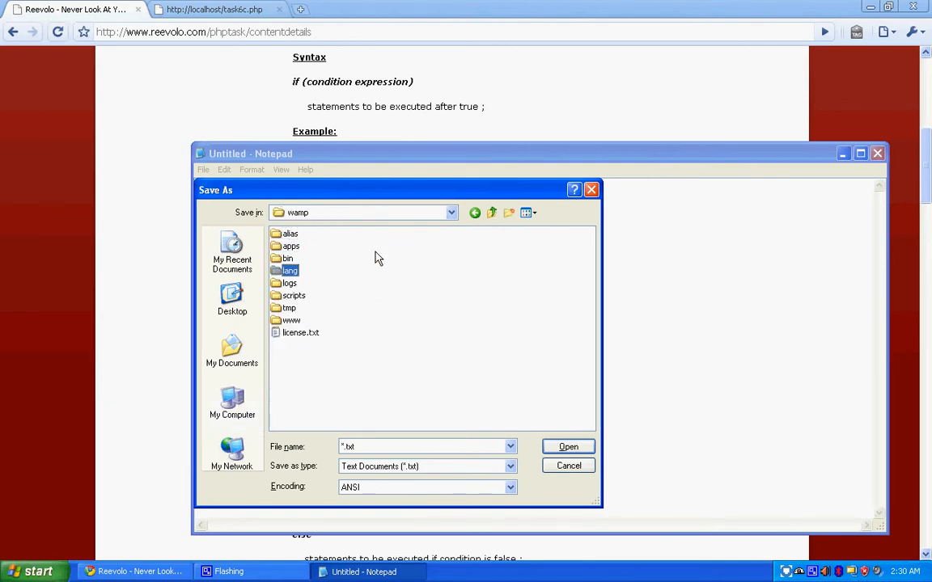
double_click(291, 320)
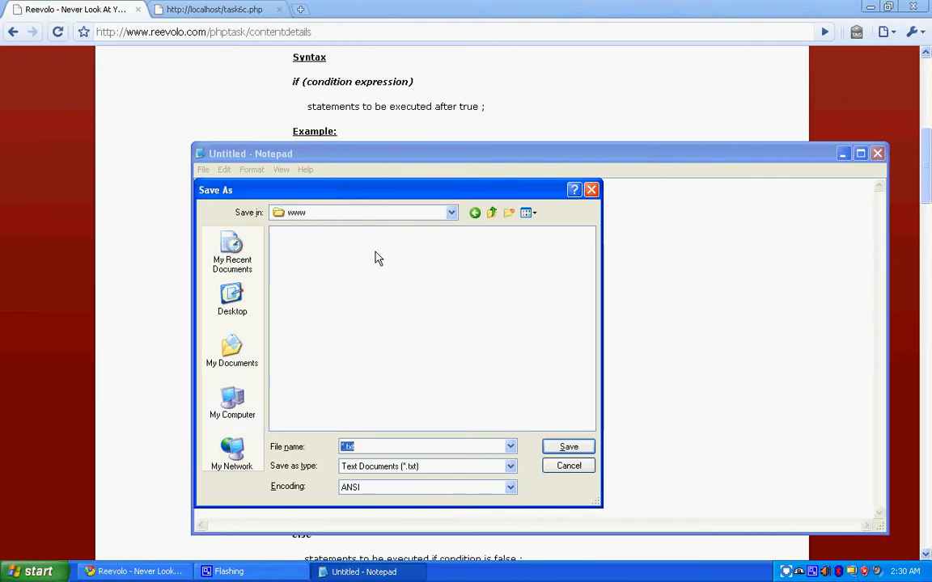
type("tas")
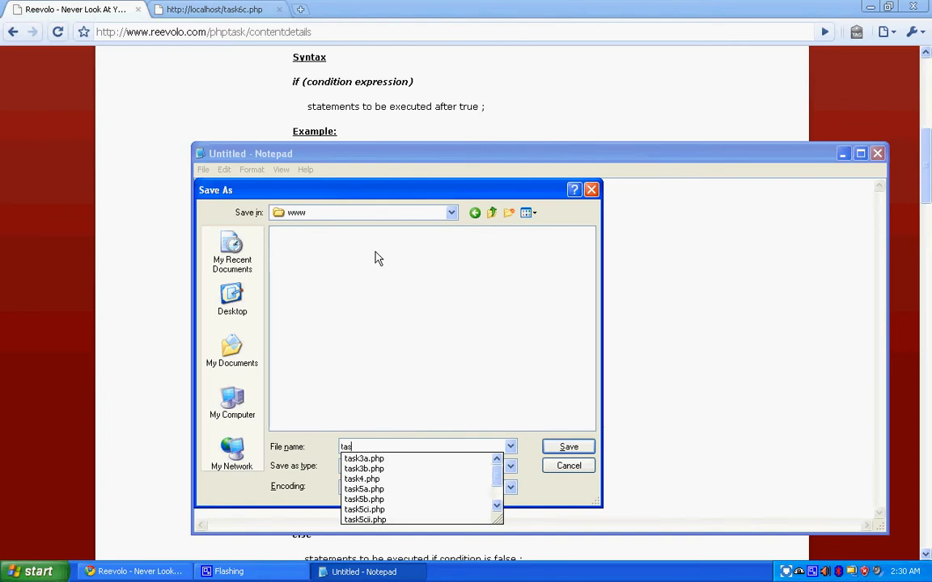
type("k")
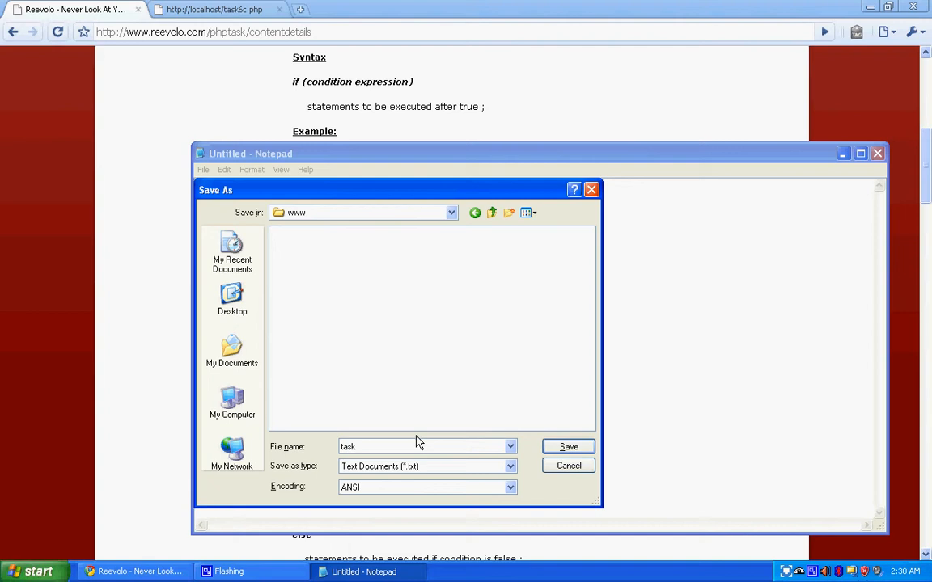
left_click(508, 466)
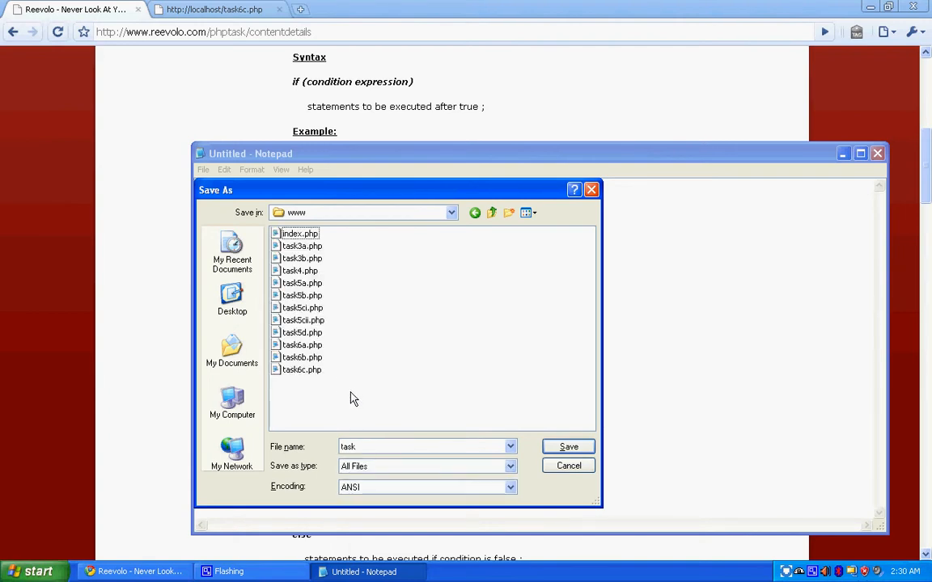
mouse_move(375, 437)
type("1.")
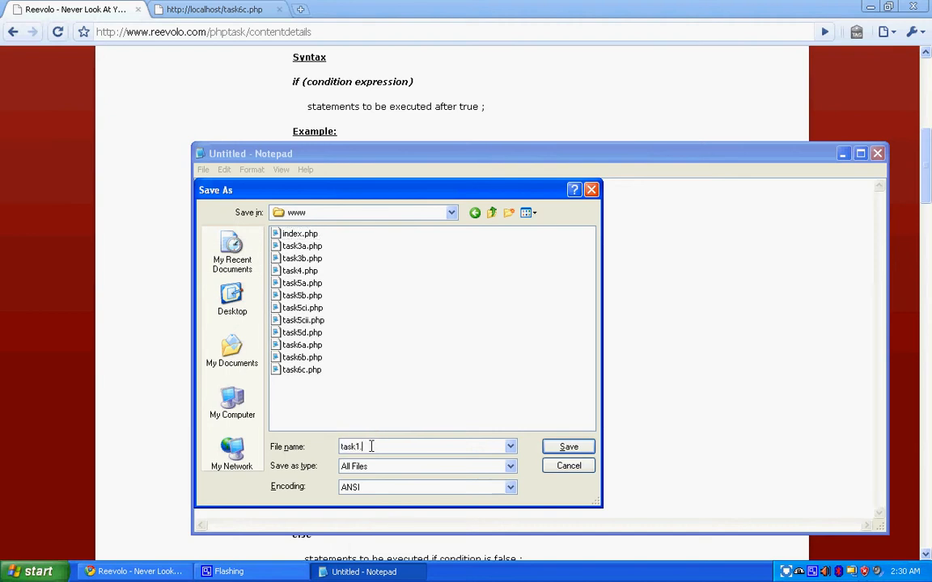
type("php")
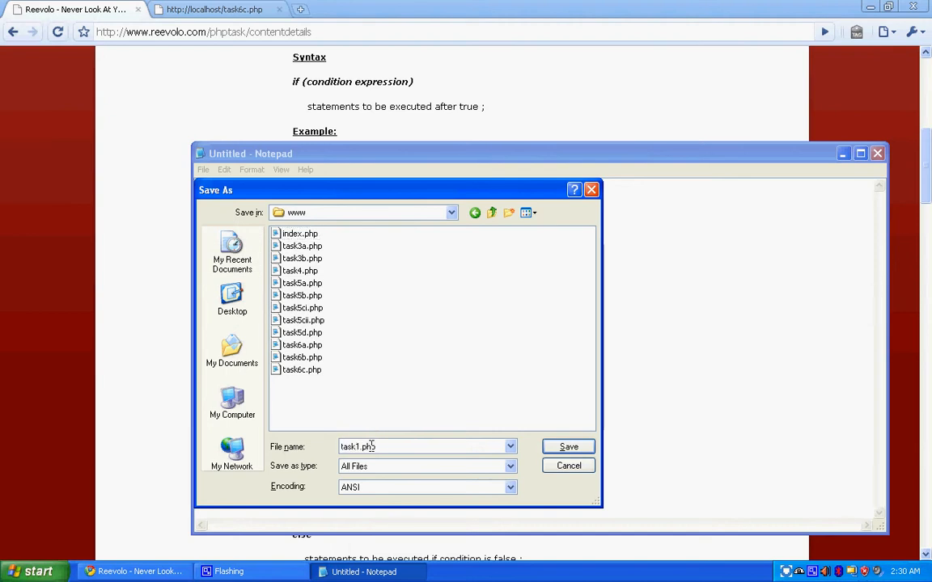
left_click(568, 446)
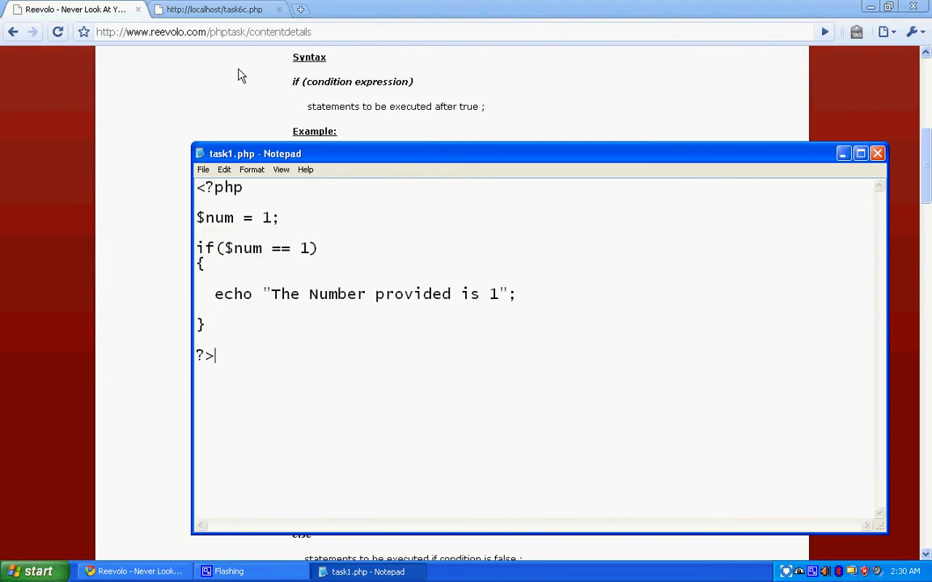
left_click(212, 9)
type("http://localhost/task1.php")
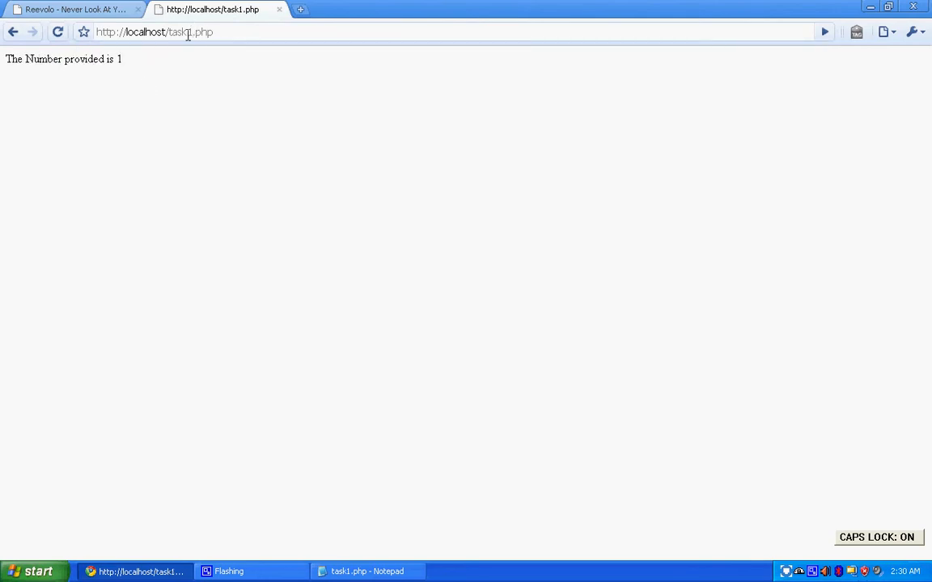
left_click(73, 11)
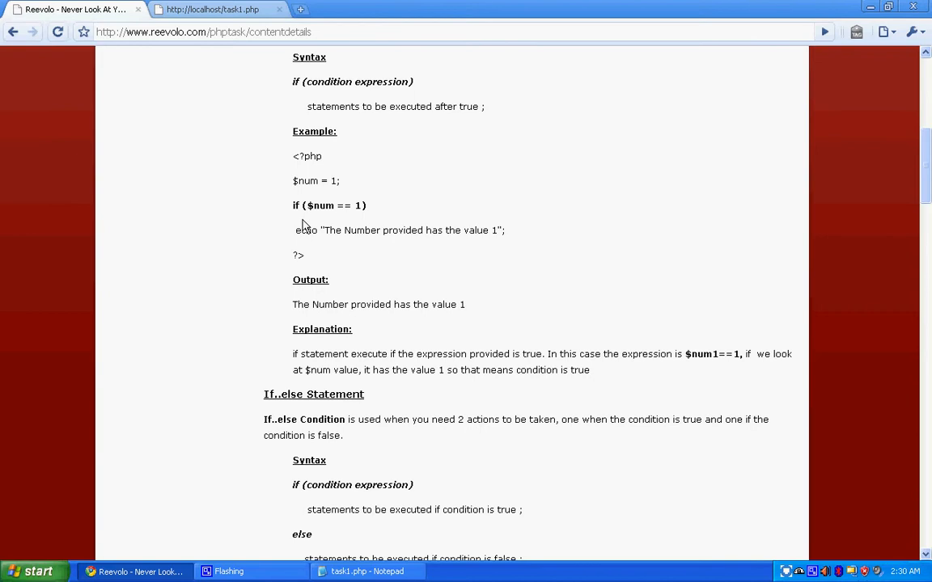
mouse_move(345, 221)
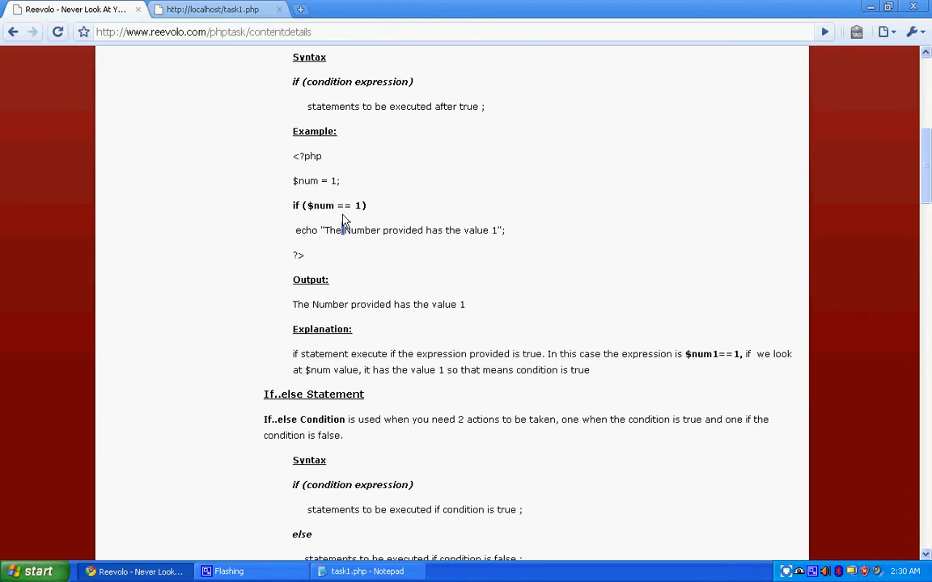
Step: Change $num from 1 to 2 in task1.php, save, and reload localhost/task1.php
double_click(343, 204)
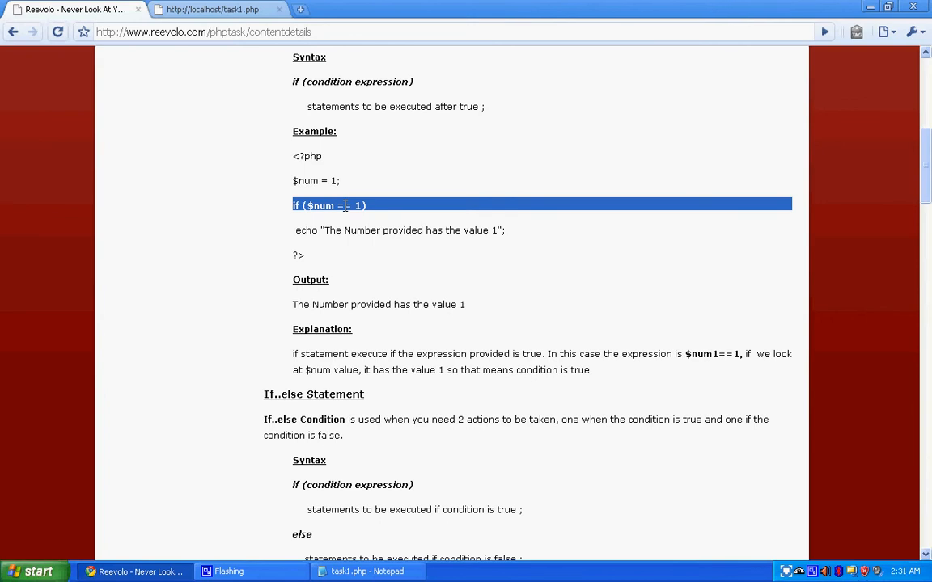
left_click(376, 230)
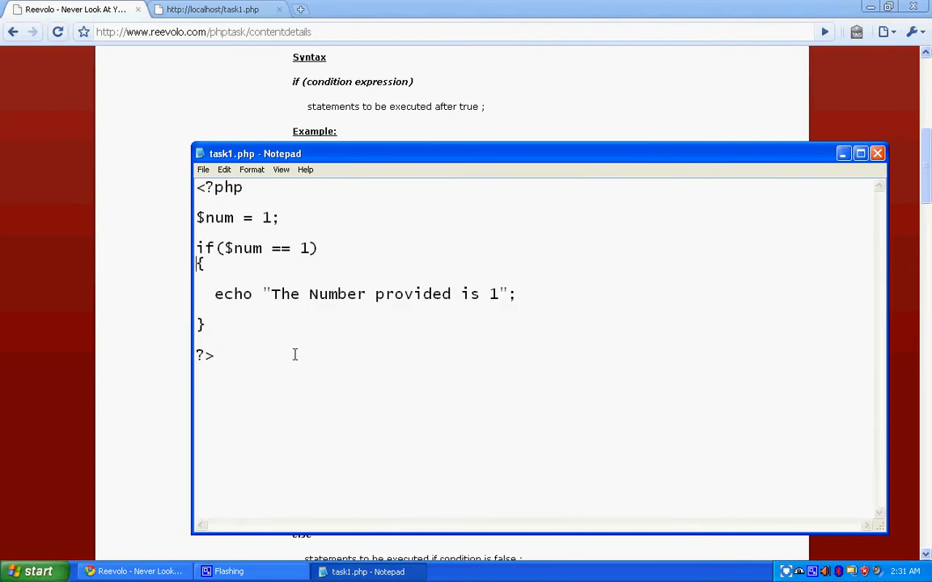
type("2")
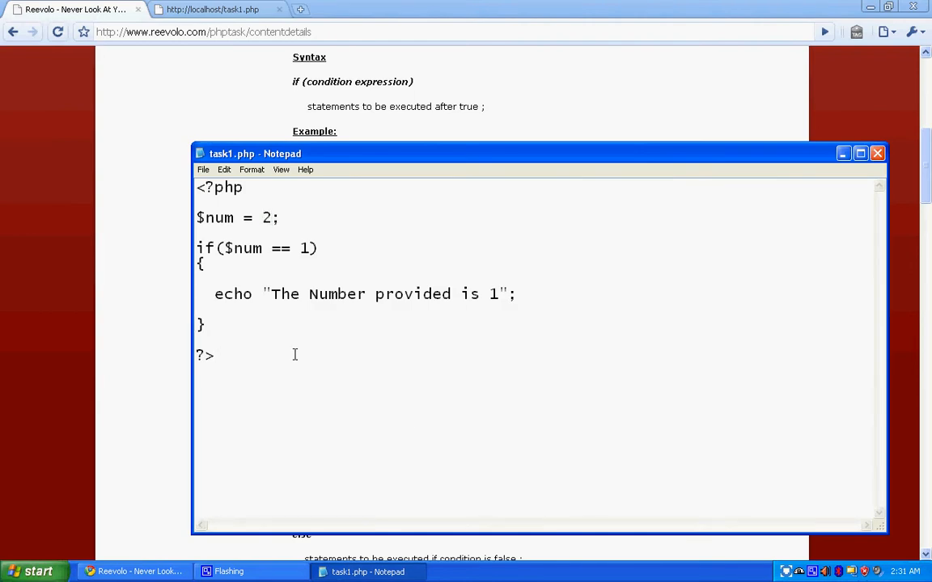
left_click(210, 9)
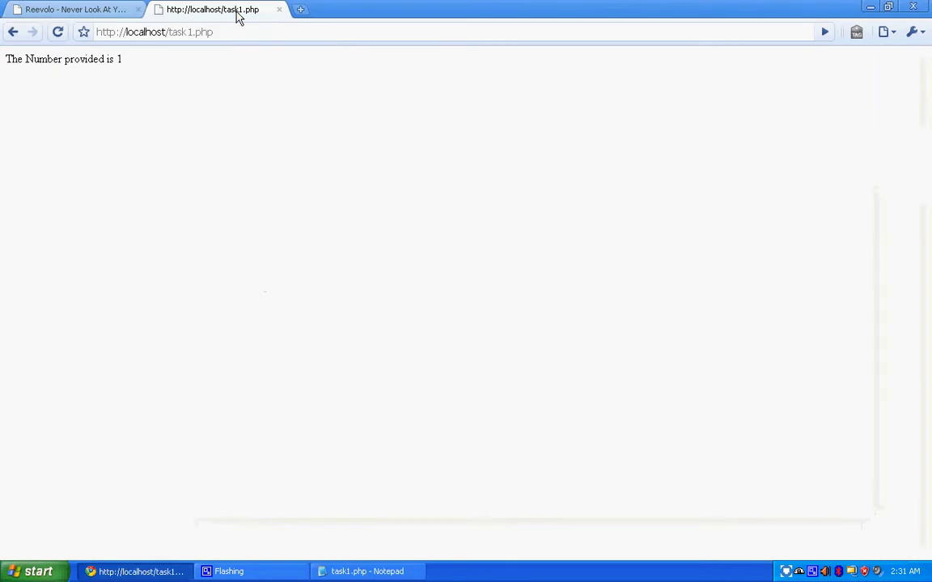
left_click(364, 571)
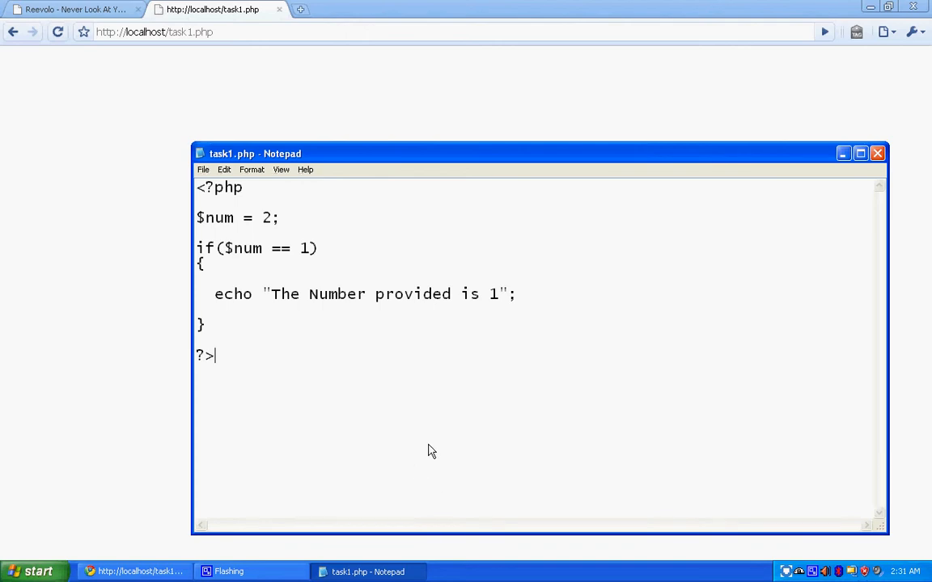
Step: Scroll the tutorial to the If..else example and select the value 2 in Notepad
left_click(64, 9)
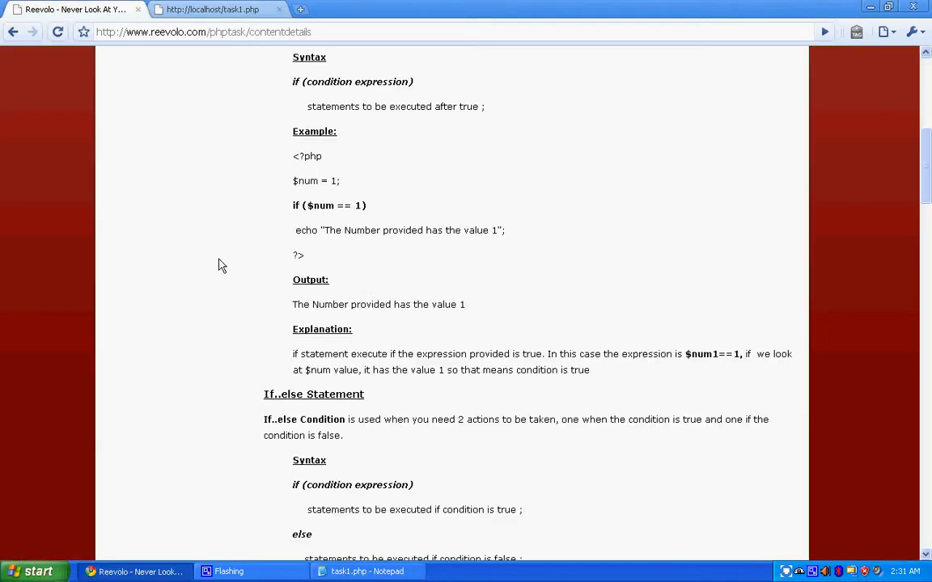
scroll("down", 3)
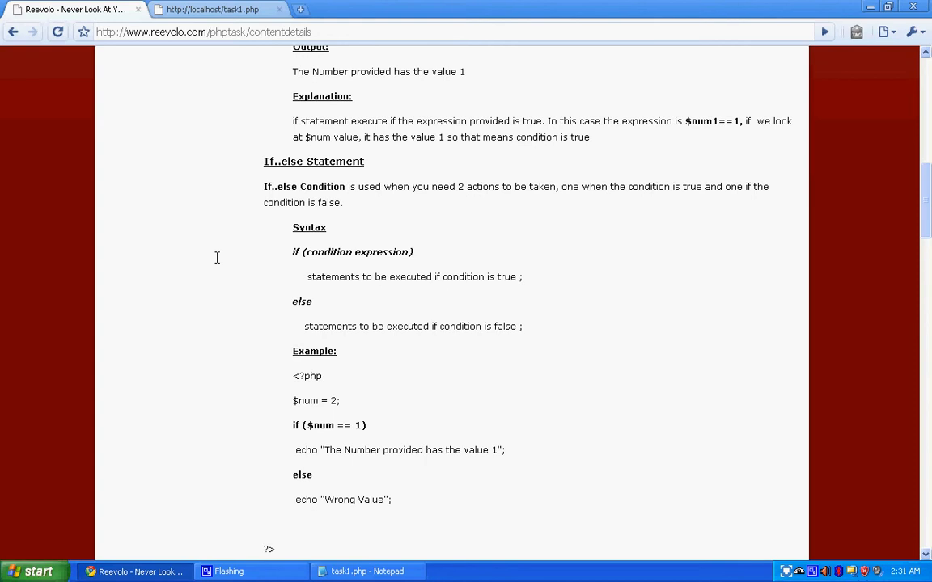
left_click(355, 571)
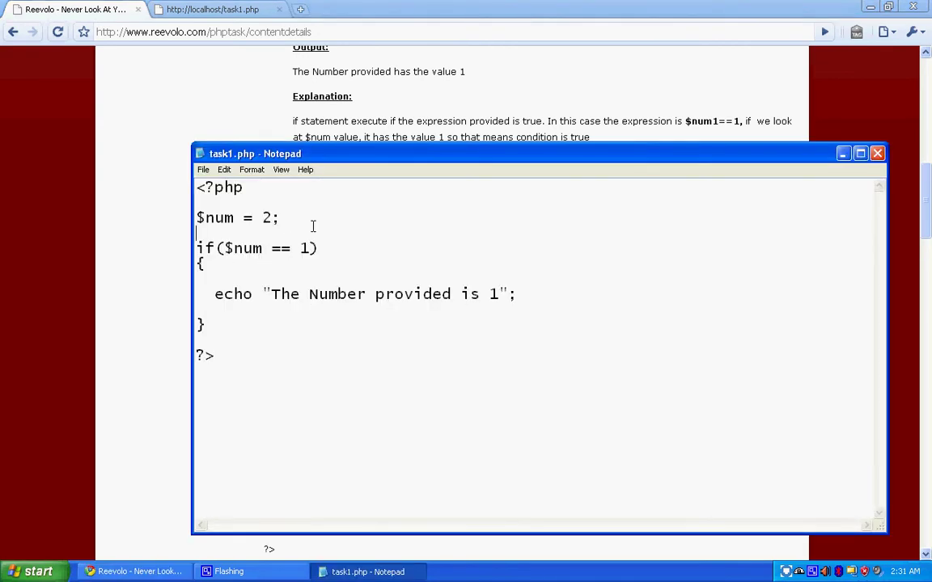
double_click(267, 218)
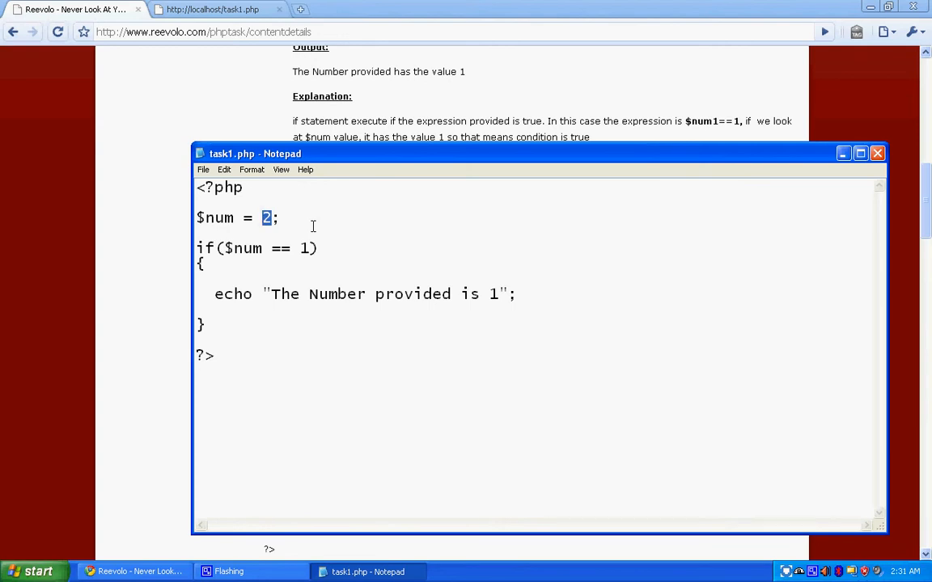
left_click(313, 225)
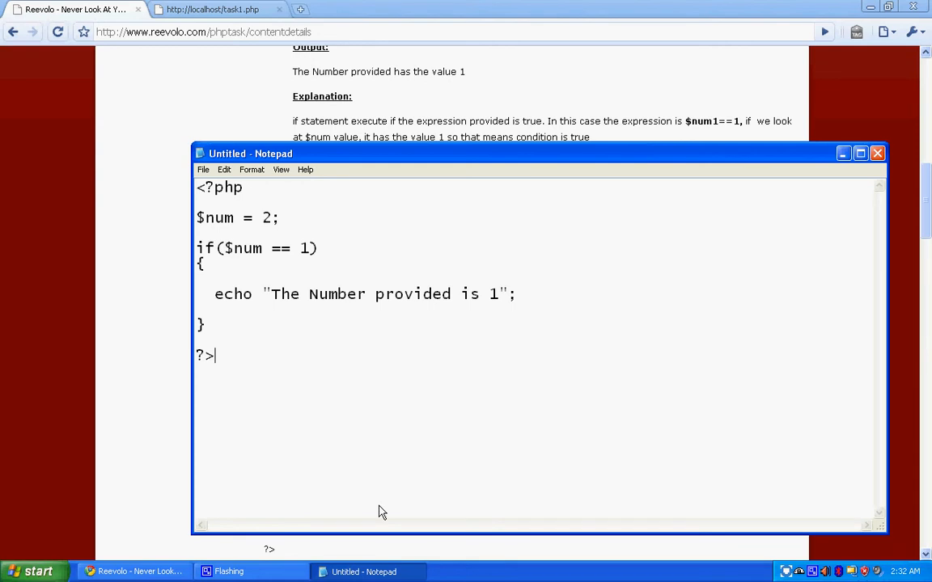
type("else")
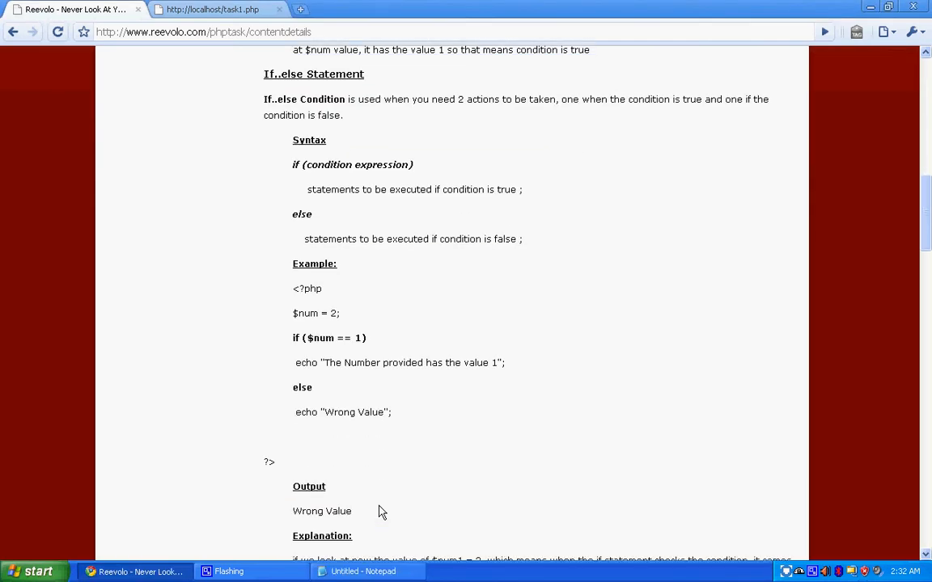
left_click(369, 571)
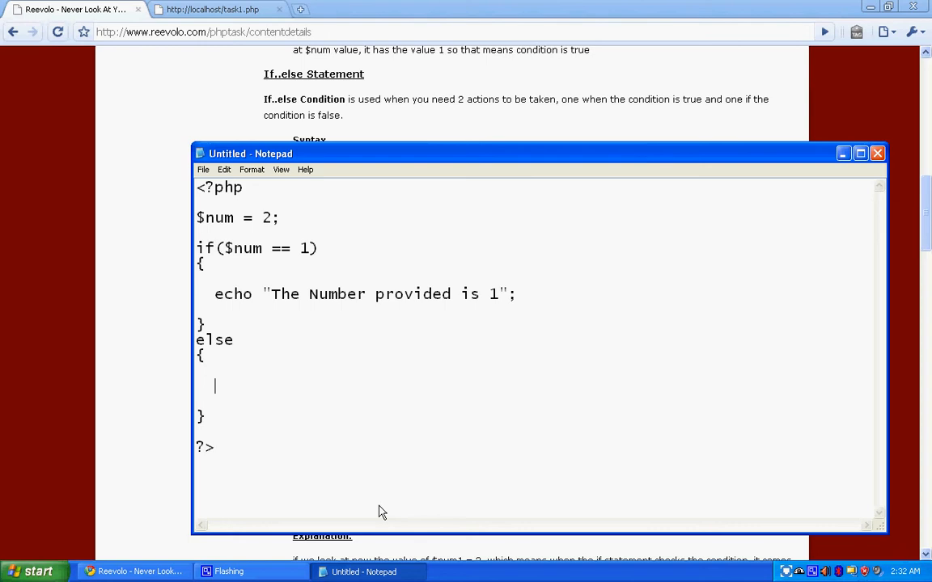
type("echo \"W")
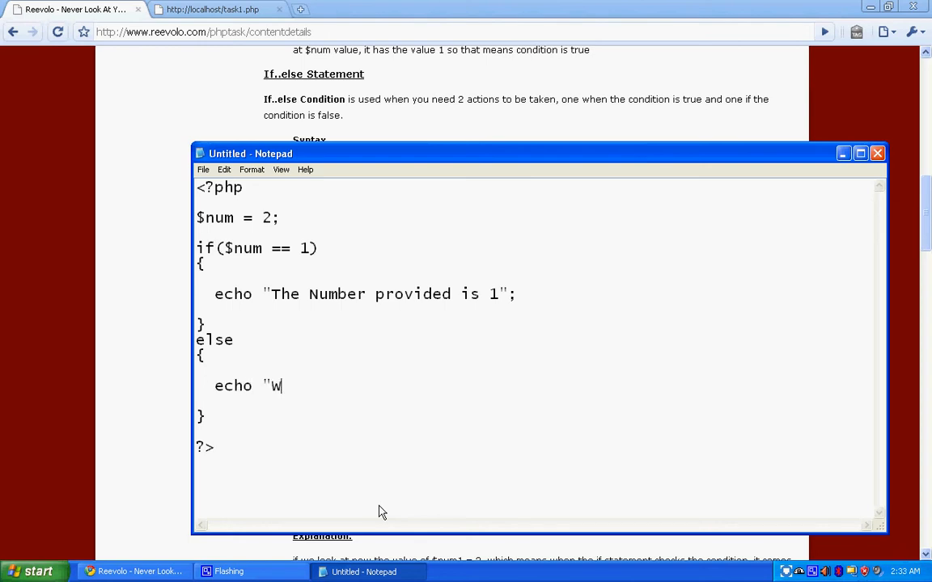
type("rong\"")
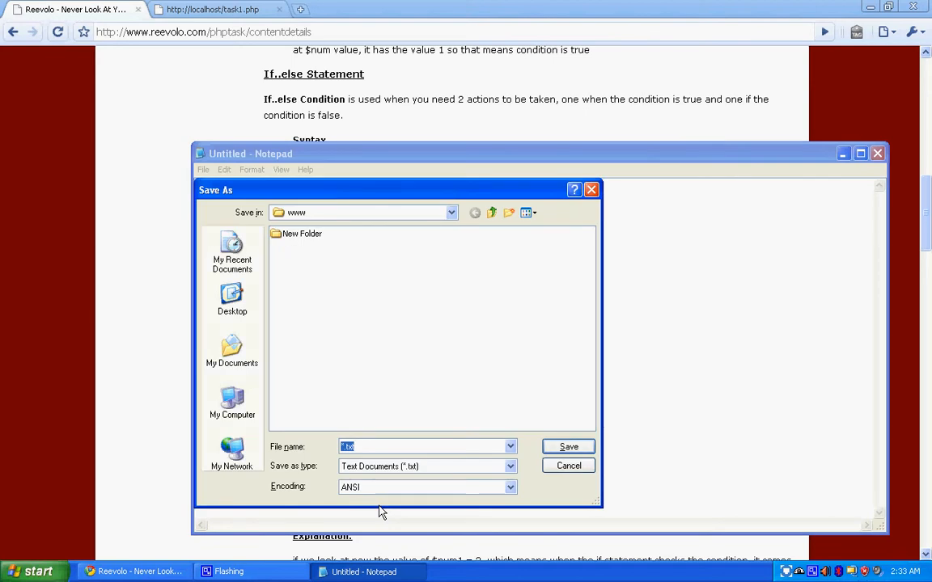
type("task1b.php")
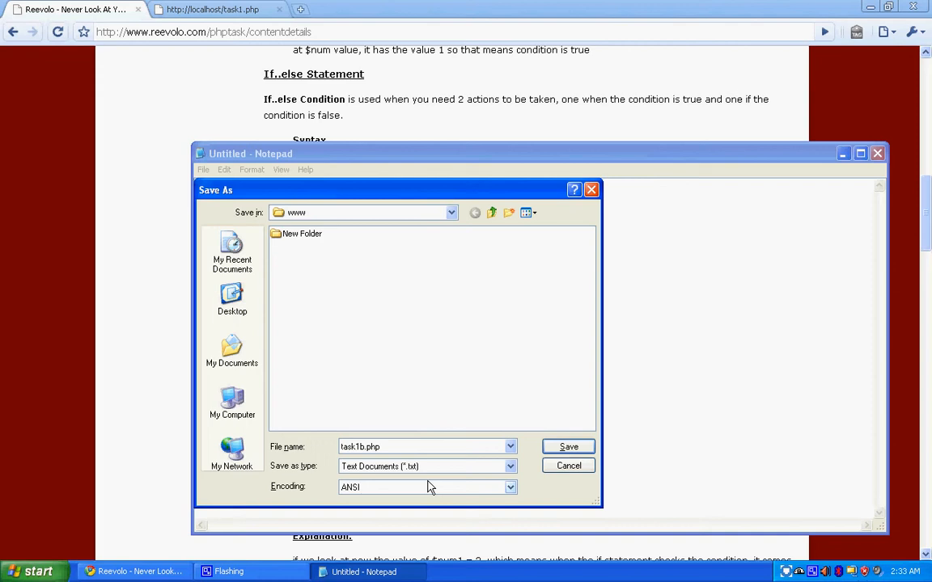
left_click(568, 446)
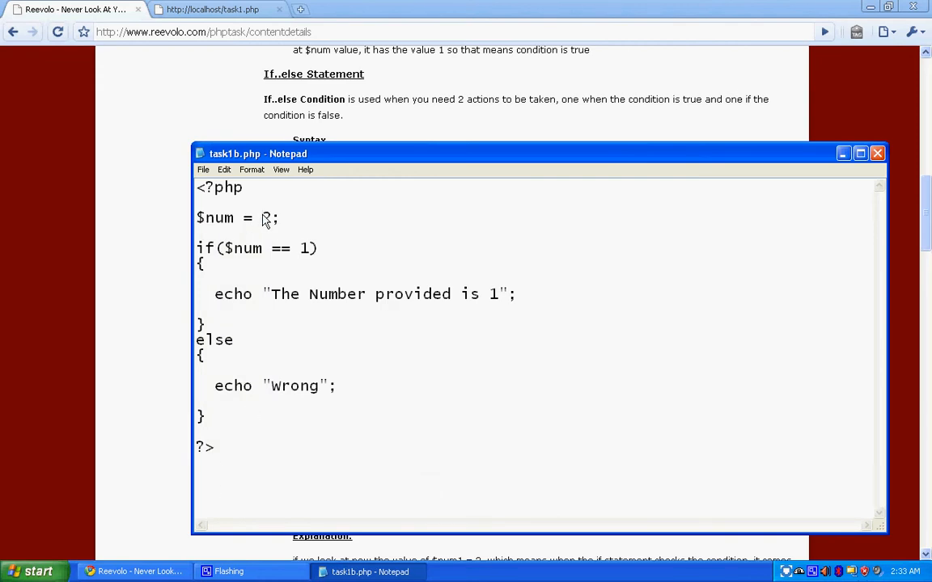
Step: Run localhost/task1b.php to show "Wrong", then return to the tutorial with notepad in Run
type("2")
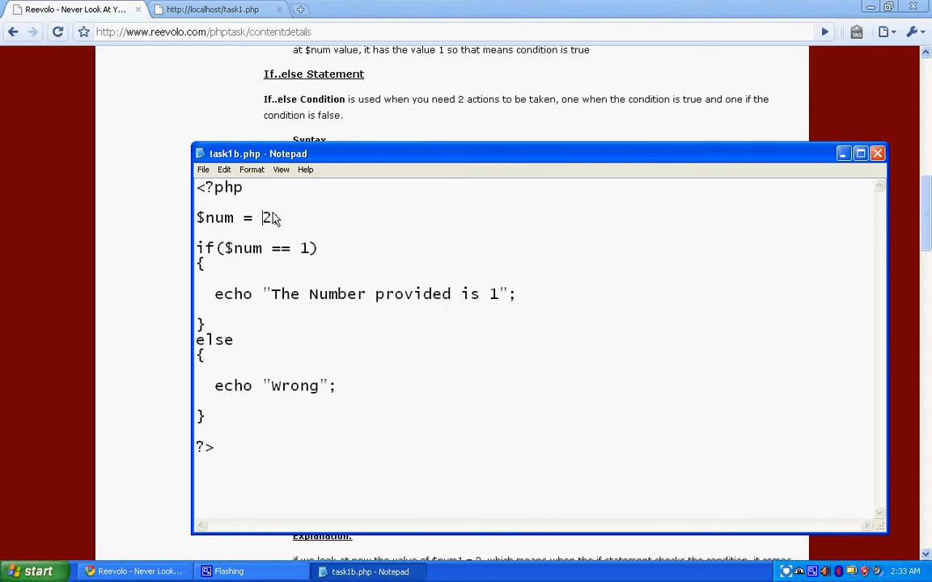
left_click(876, 153)
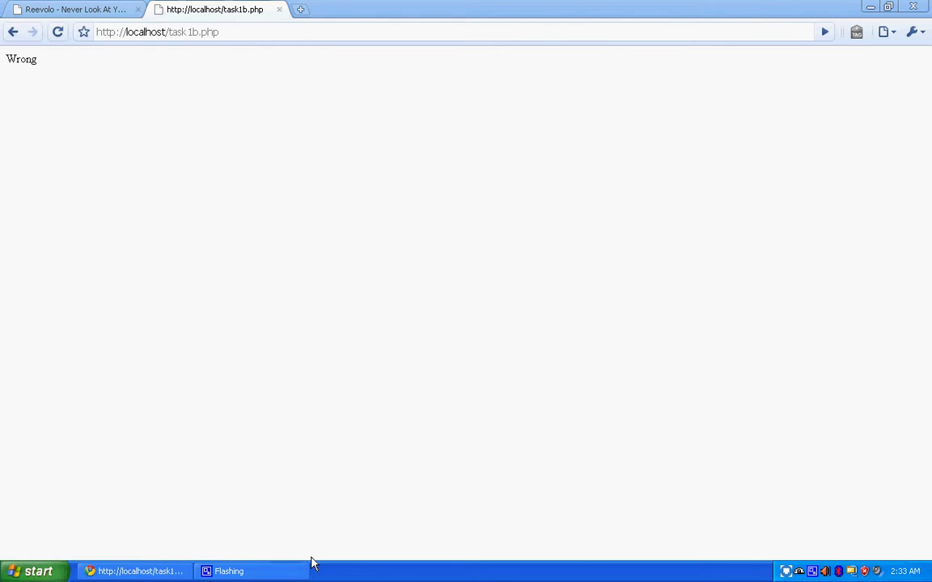
left_click(35, 571)
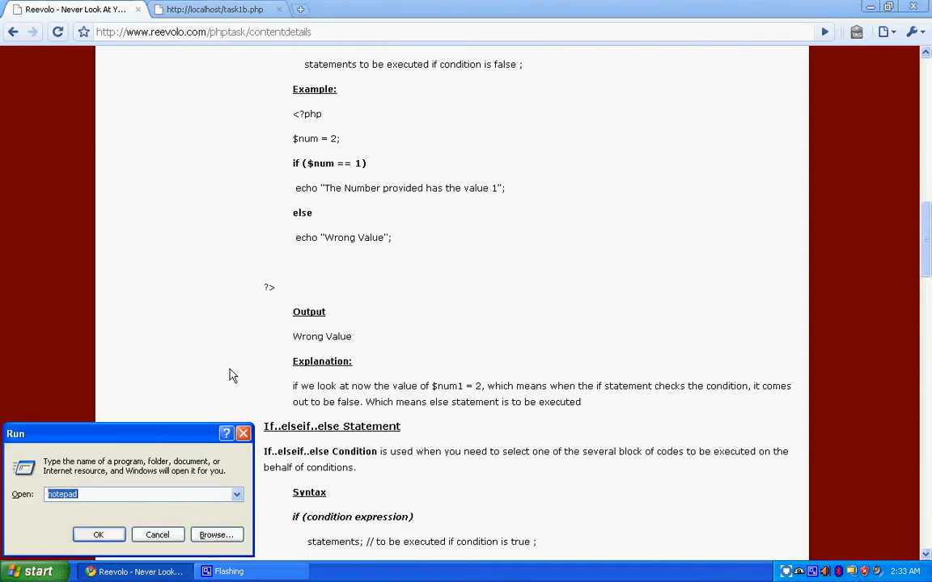
mouse_move(201, 533)
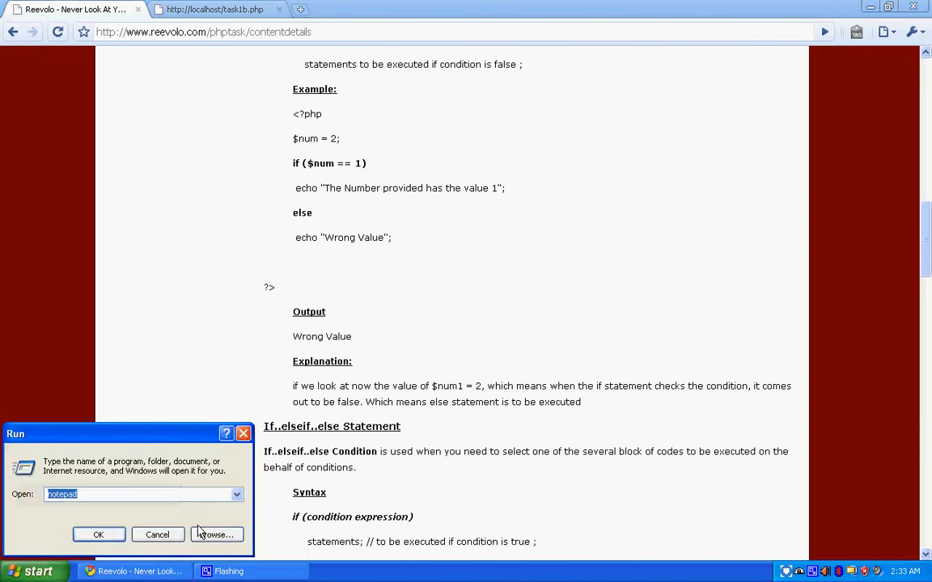
Step: Reopen task1b.php from www and change the else echo to "Wrong Value"
left_click(97, 534)
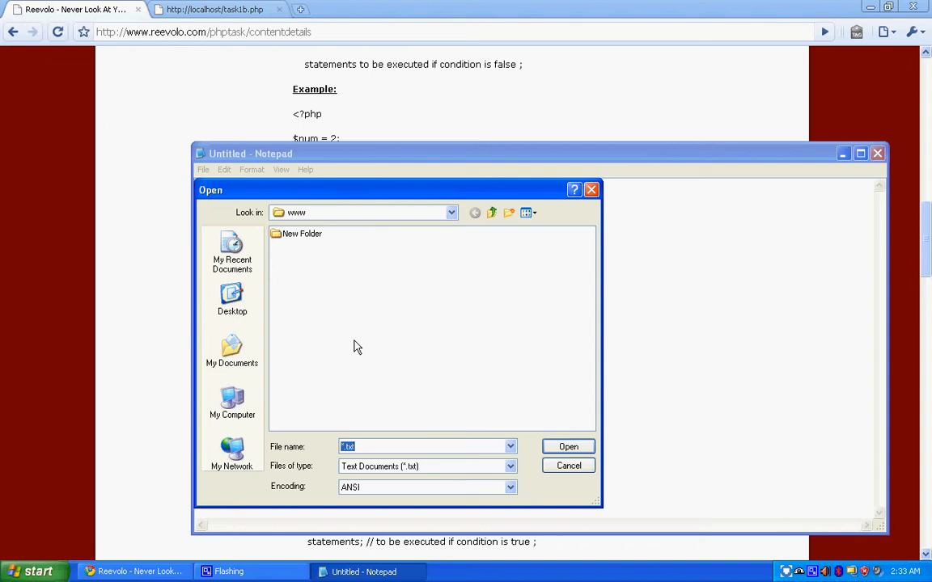
left_click(509, 466)
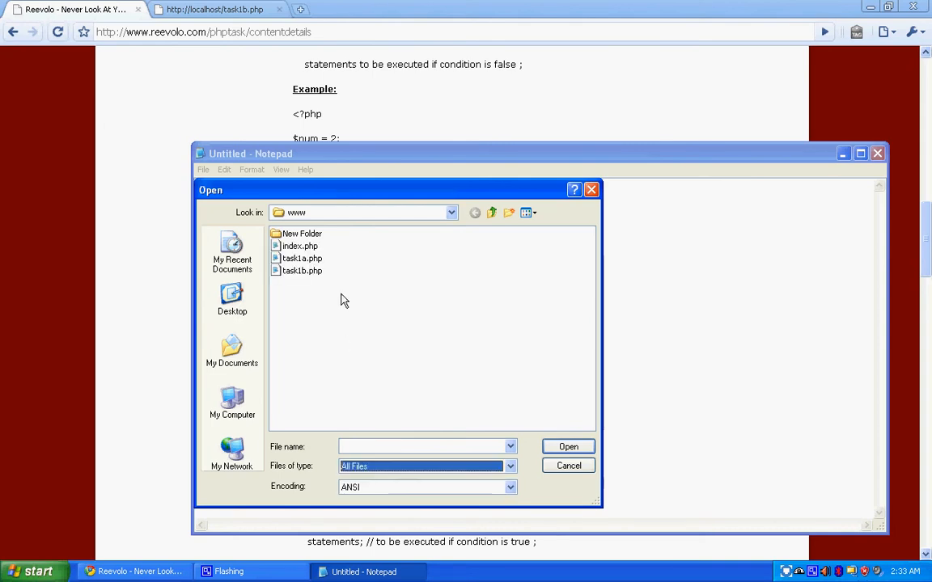
mouse_move(317, 277)
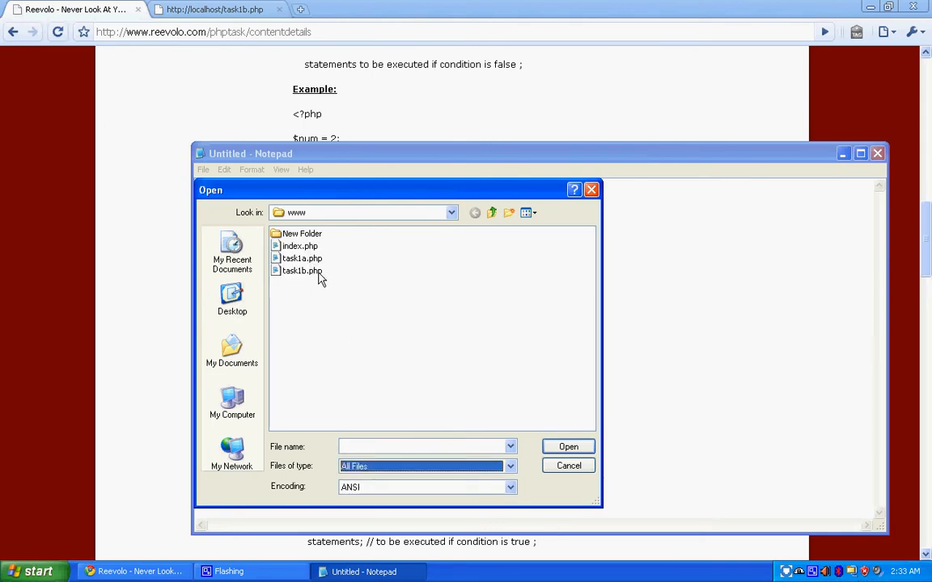
double_click(302, 270)
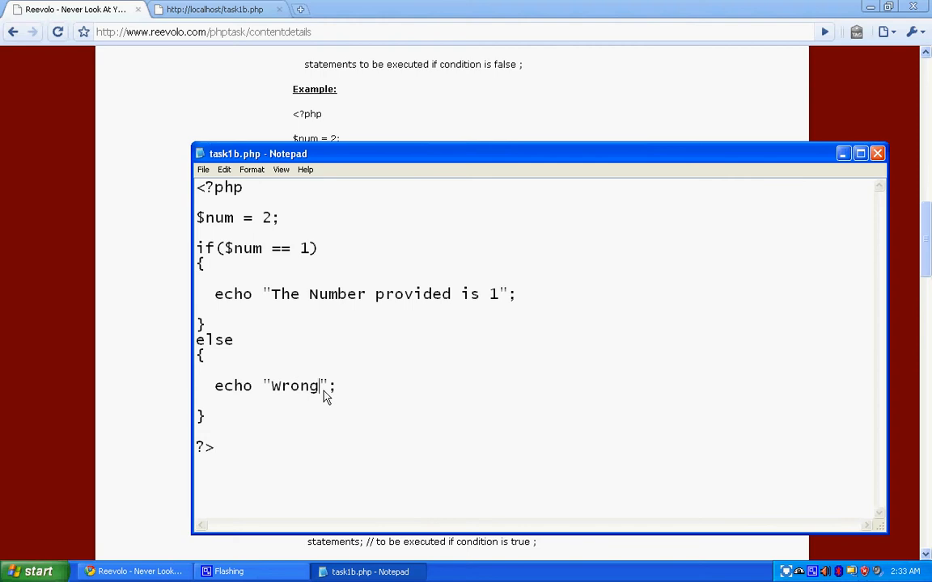
type("Value")
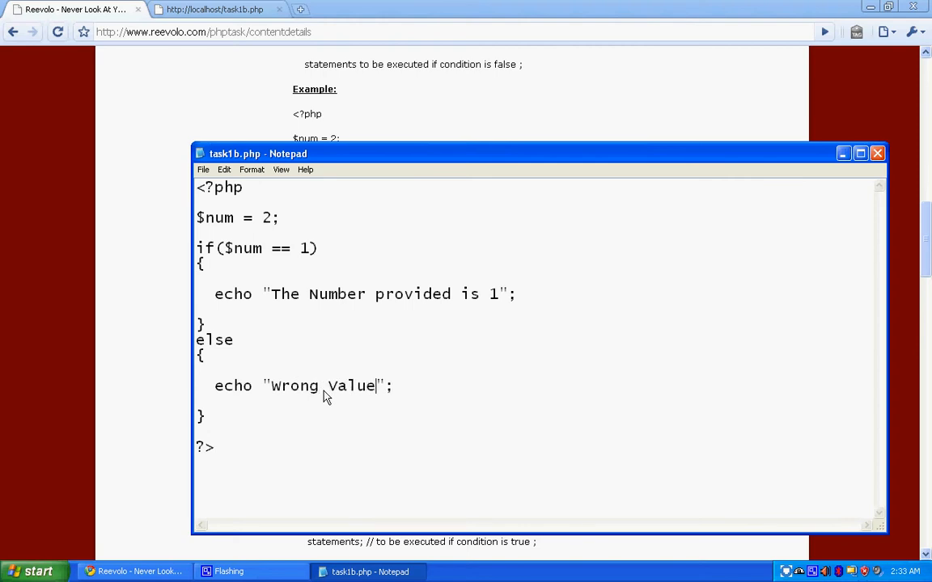
left_click(215, 12)
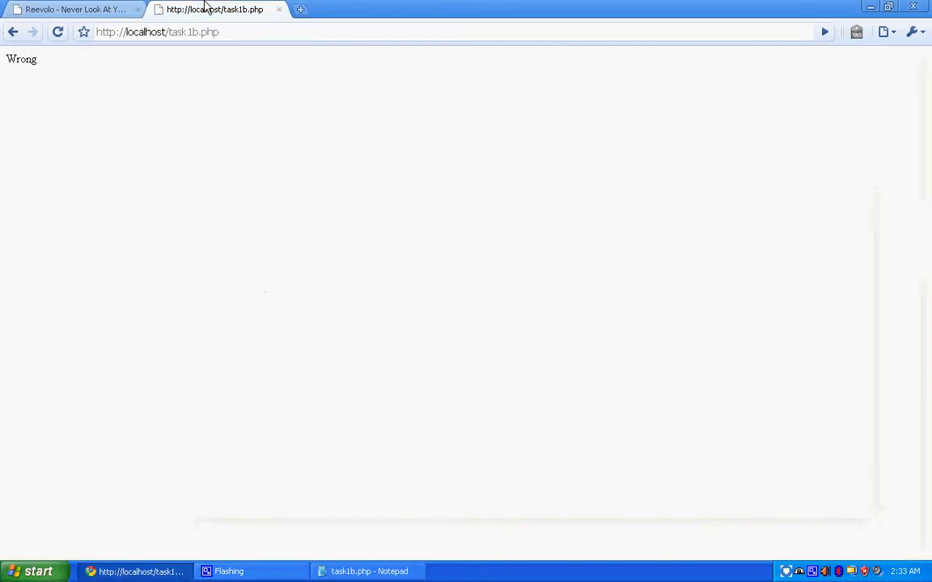
left_click(366, 571)
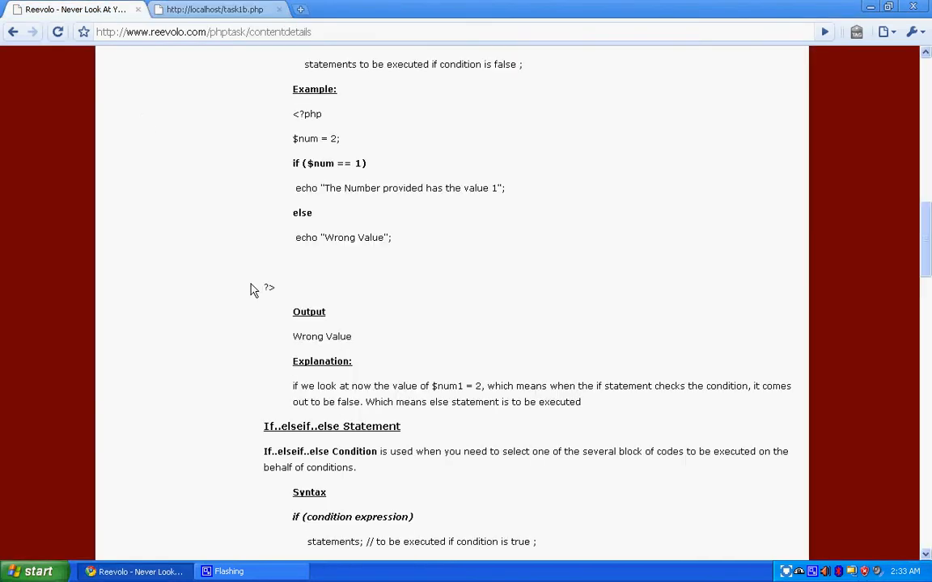
Step: Scroll to the If..elseif..else section and highlight the elseif condition in its example
scroll("down", 3)
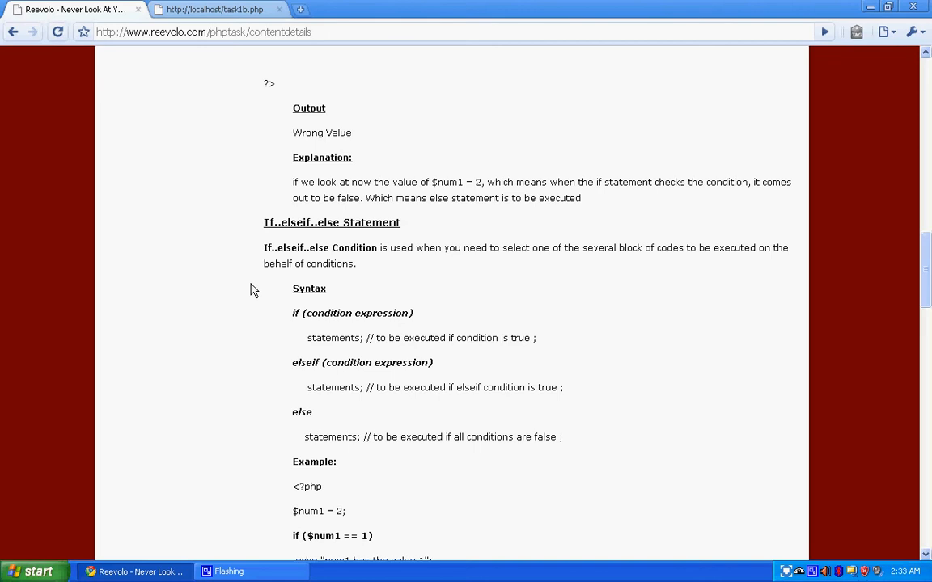
scroll("down", 3)
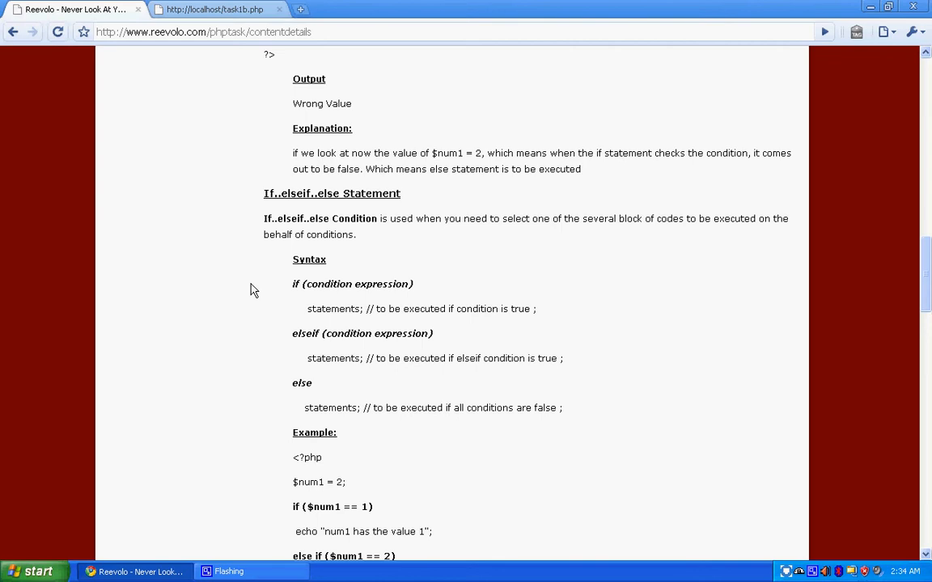
left_click_drag(326, 284, 397, 284)
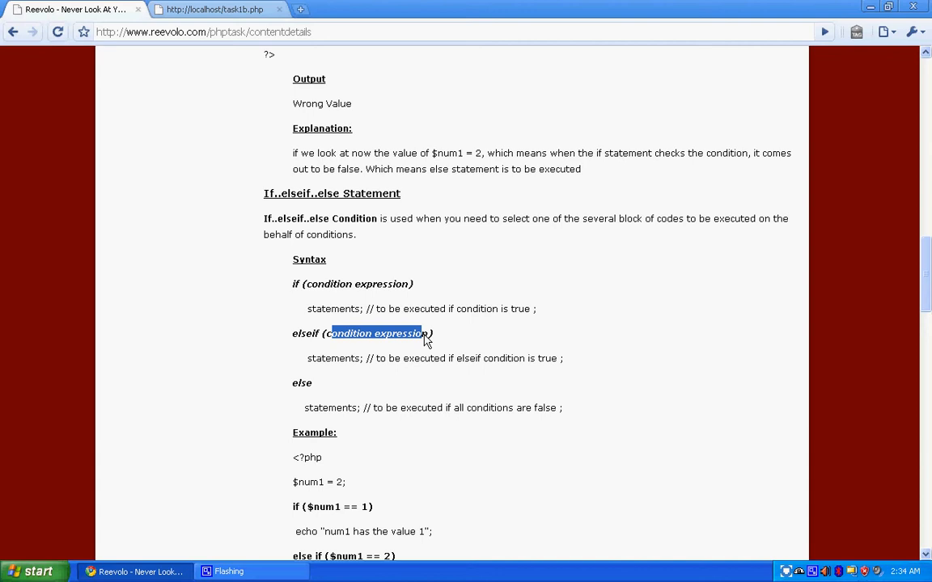
scroll("down", 3)
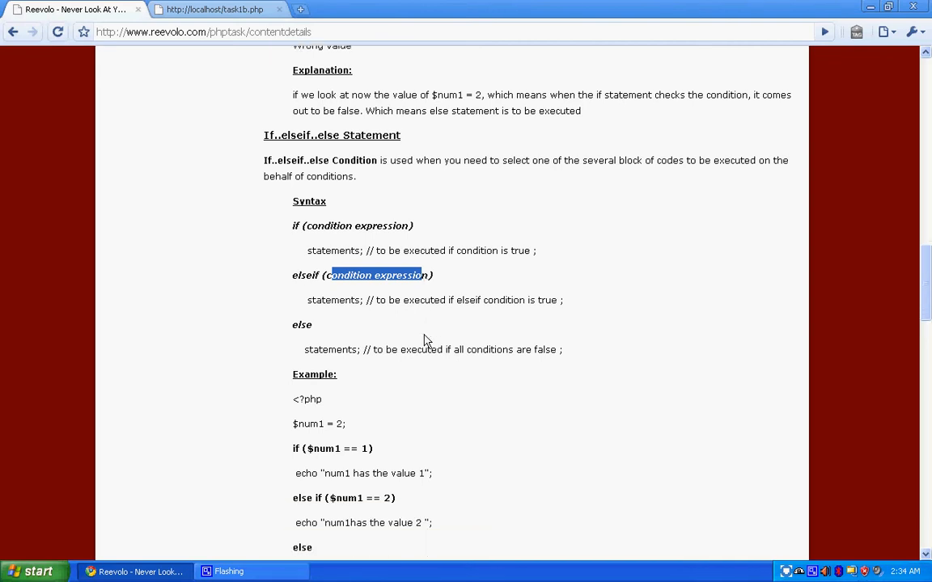
scroll("down", 3)
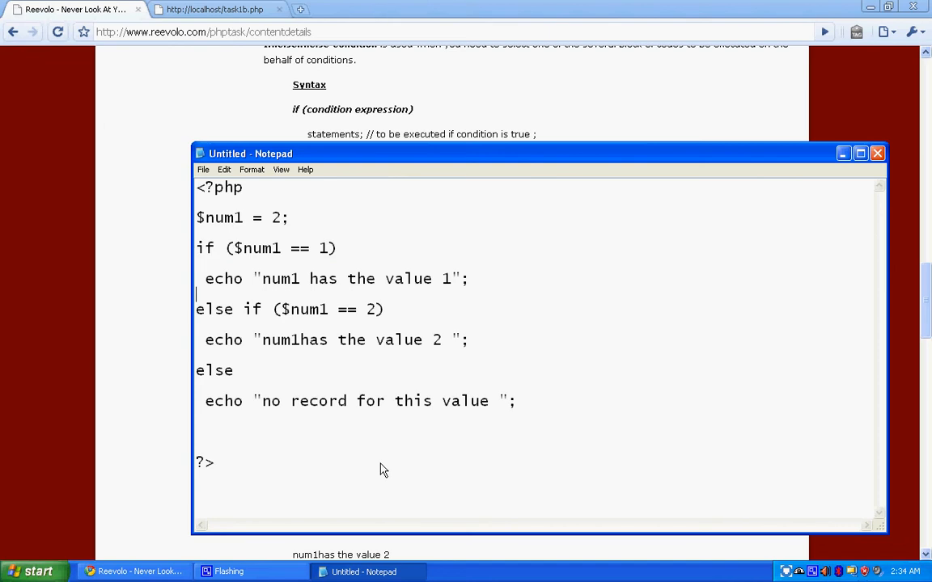
triple_click(289, 309)
type("tas")
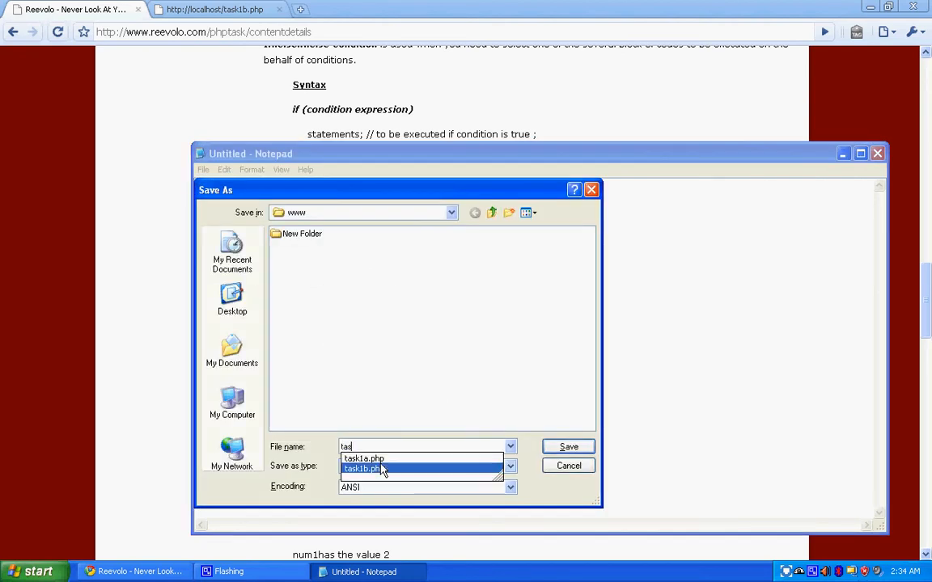
left_click(361, 468)
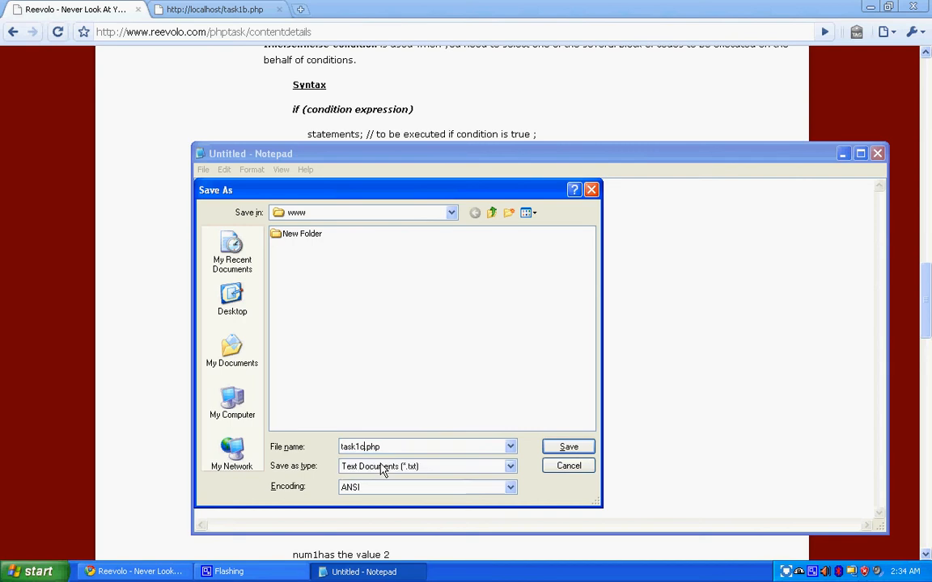
left_click(568, 446)
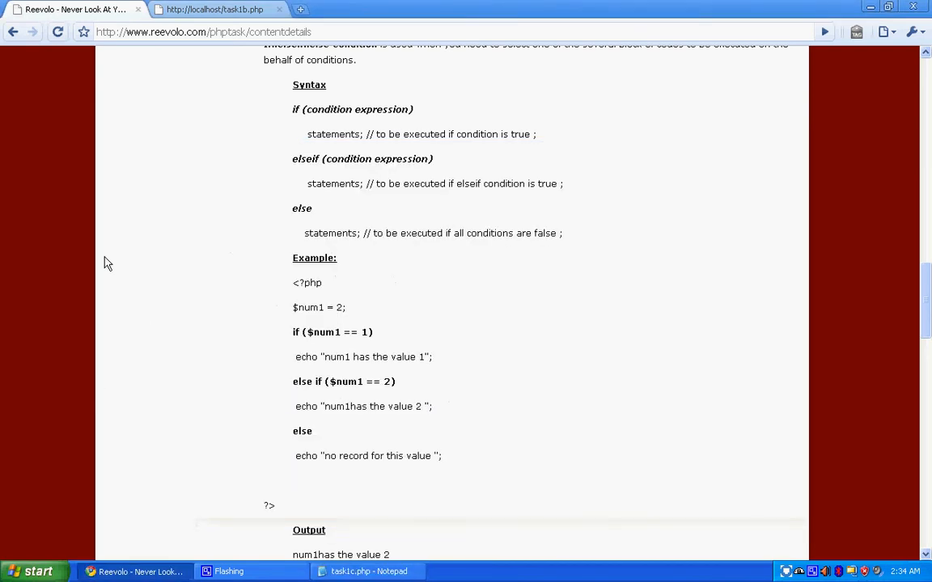
Step: Load localhost/task1c.php and test $num1 values until it shows "no record for this value"
left_click(215, 11)
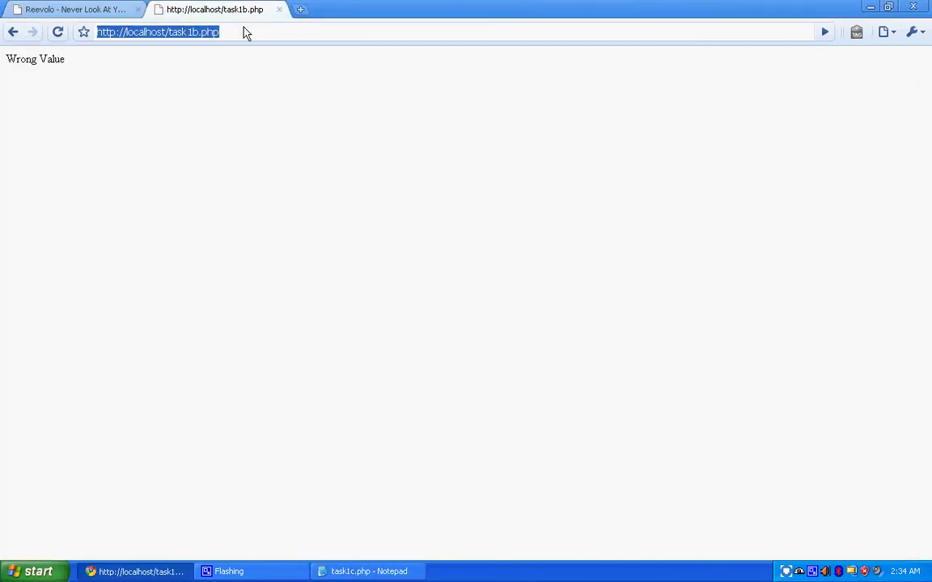
type("task1c.php")
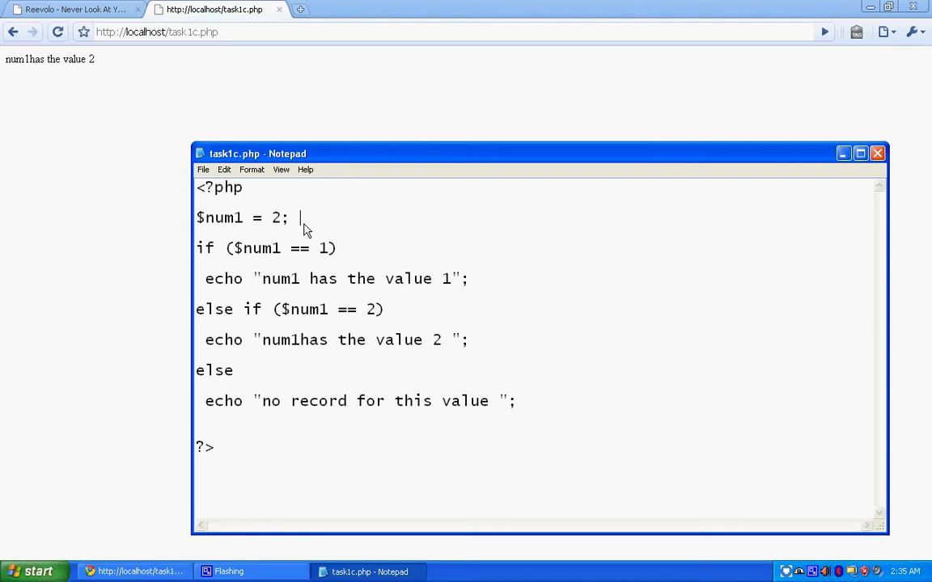
type("1")
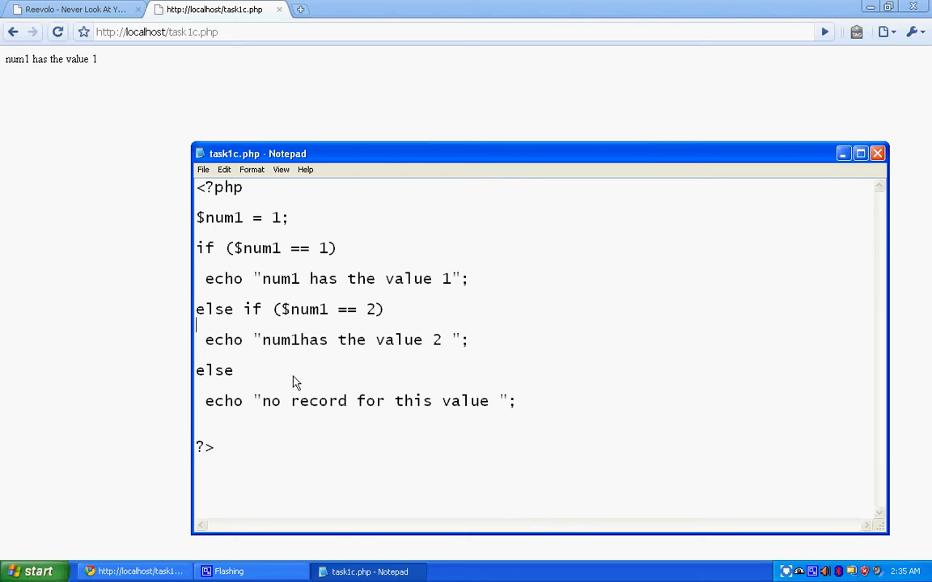
double_click(278, 217)
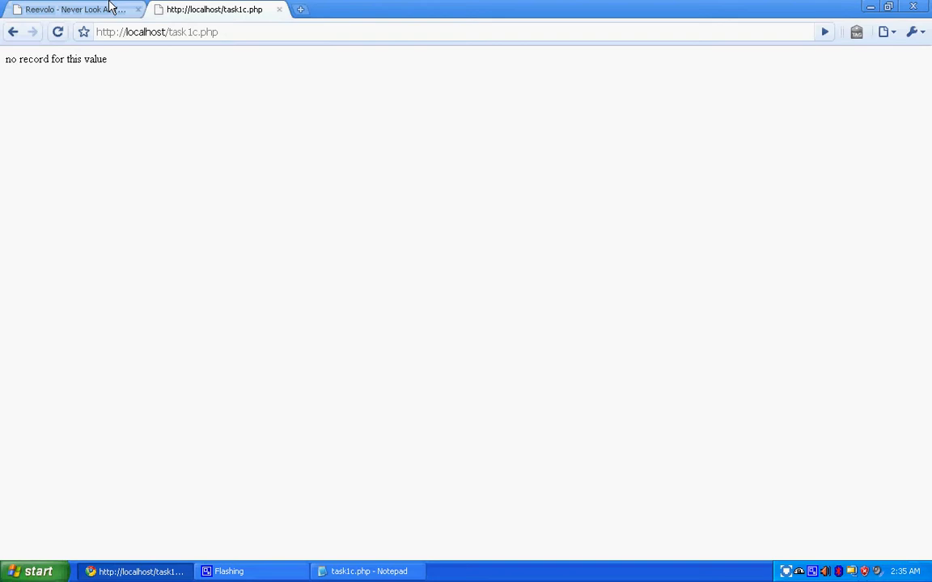
Step: Return to the Reevolo tutorial and scroll to the Switch Statement syntax, highlighting its default case
left_click(65, 10)
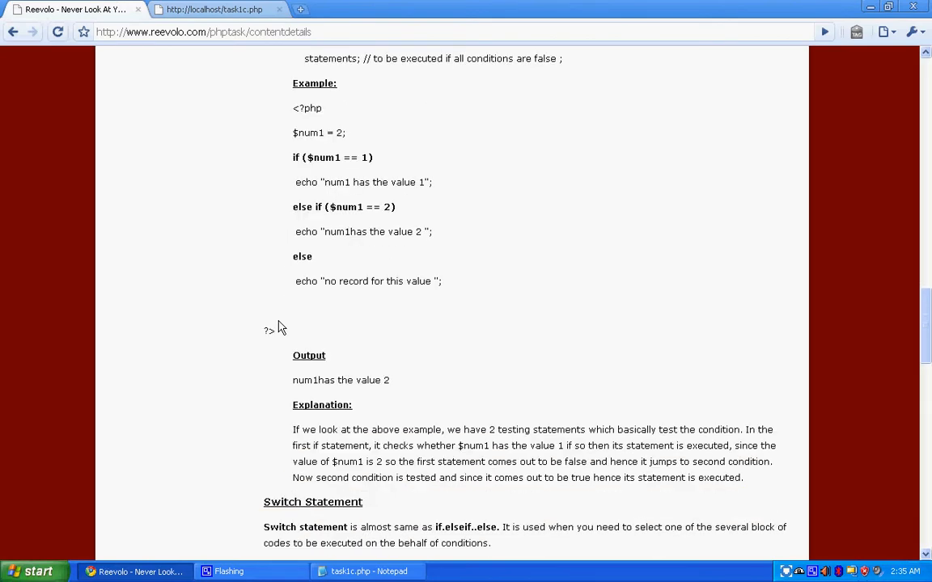
scroll("down", 3)
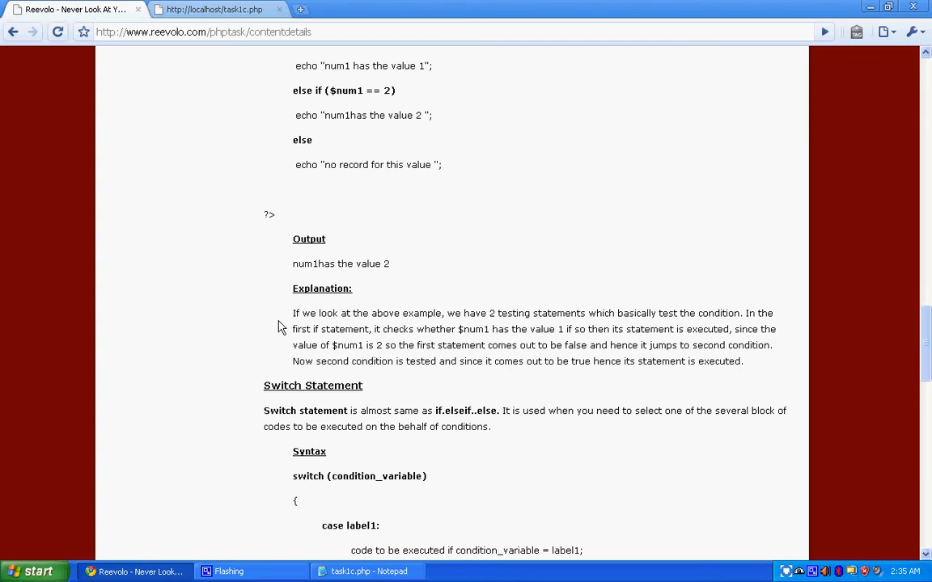
scroll("down", 3)
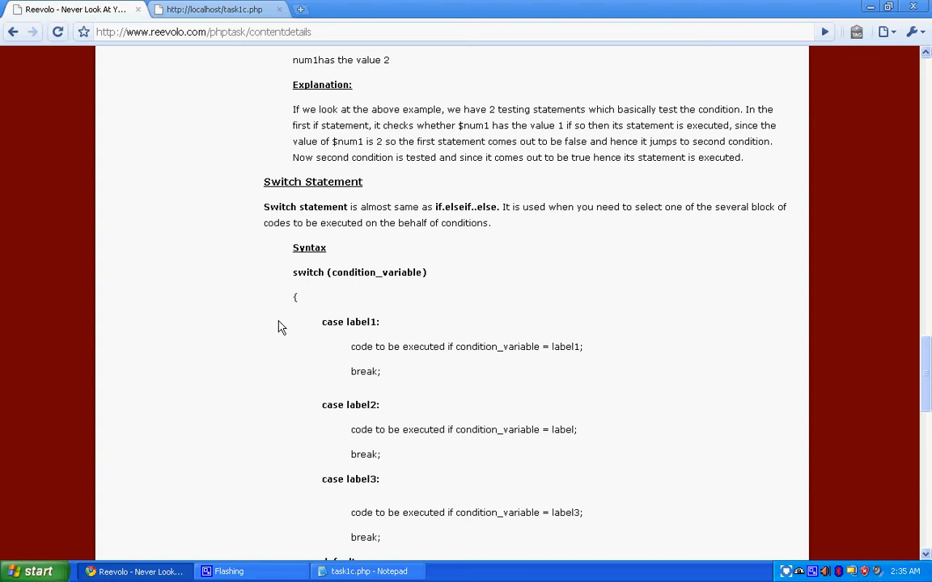
scroll("down", 3)
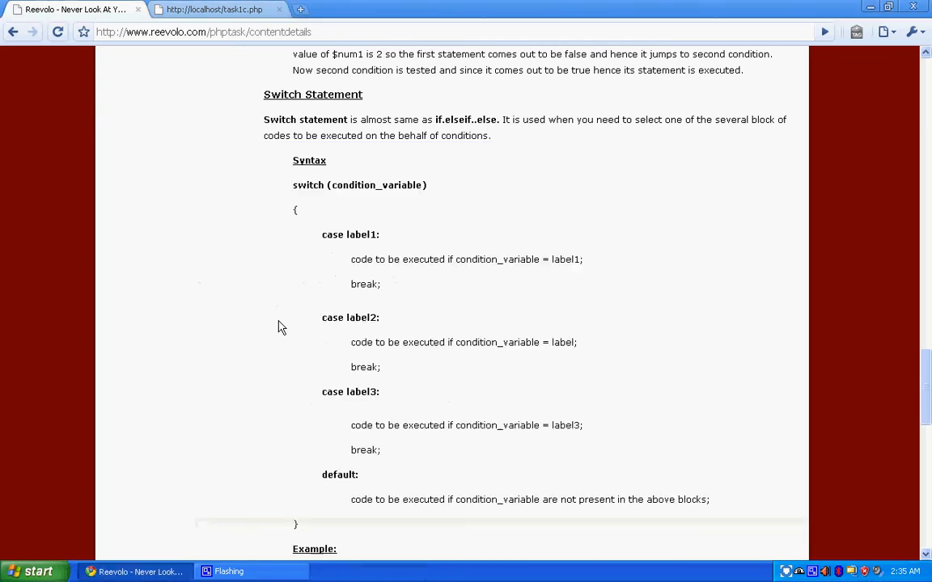
scroll("down", 3)
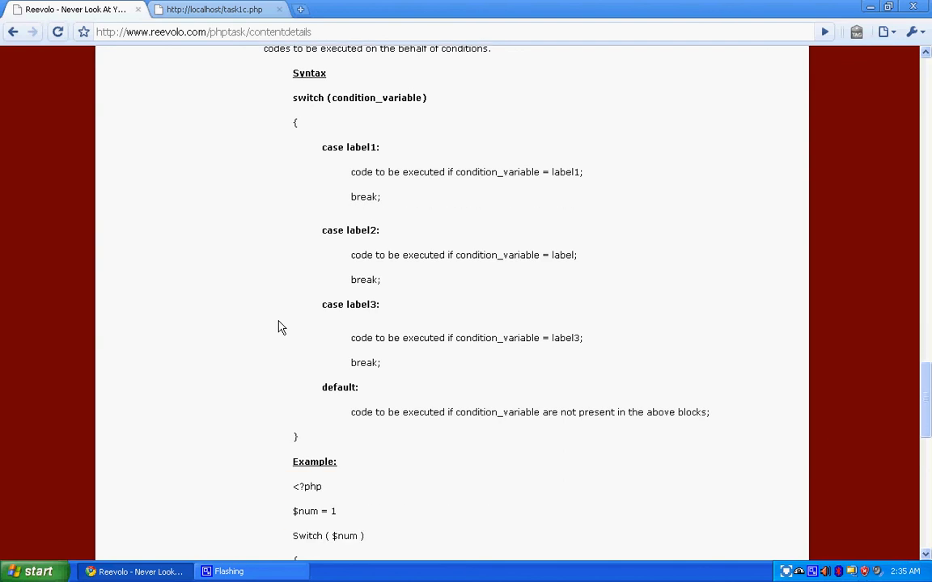
left_click_drag(322, 387, 680, 412)
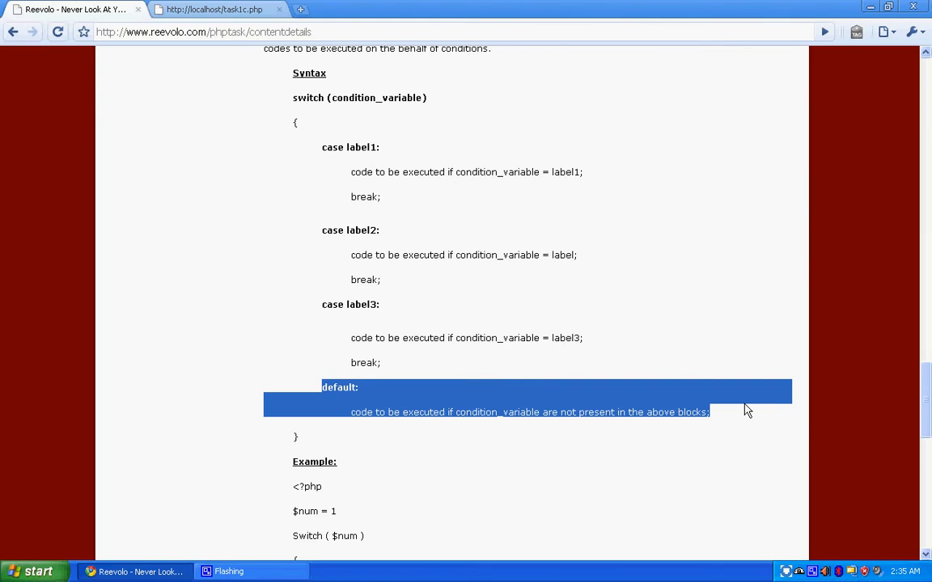
scroll("down", 3)
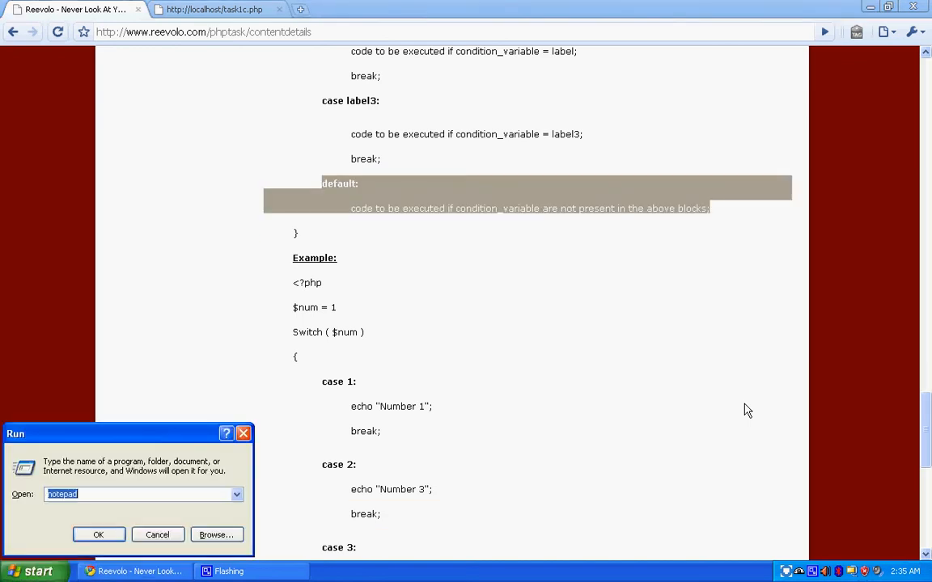
Step: Launch a new Notepad document and paste in the lesson's switch example code
left_click(98, 533)
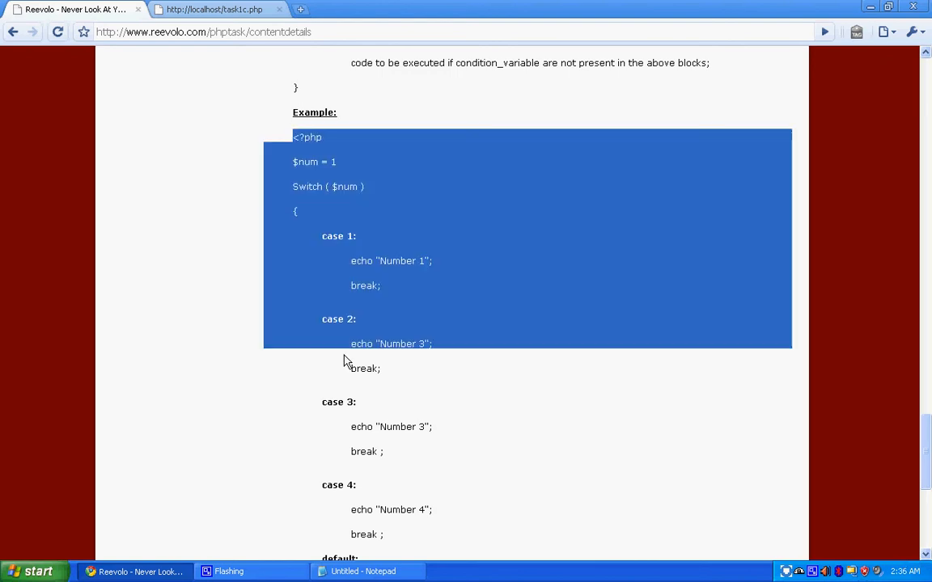
scroll("down", 3)
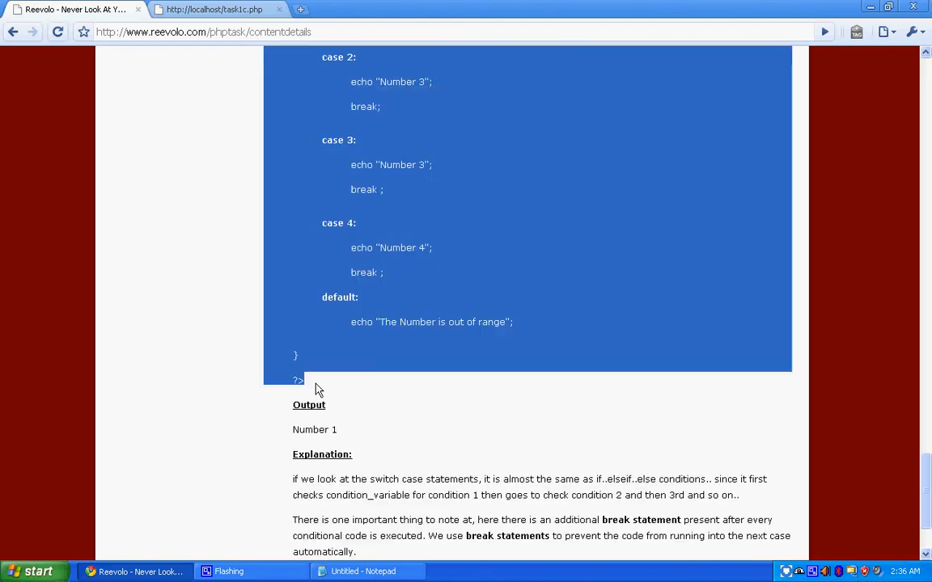
left_click(364, 571)
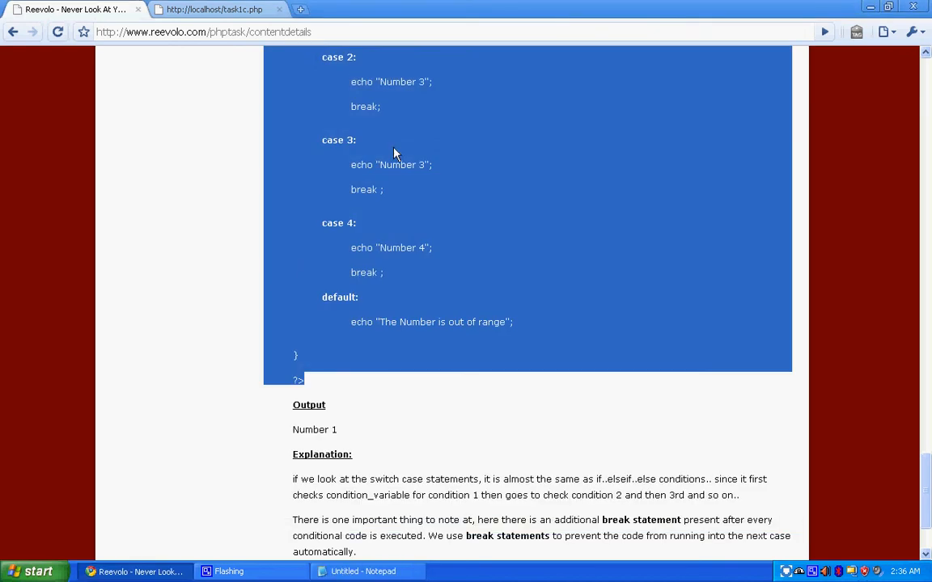
scroll("up", 3)
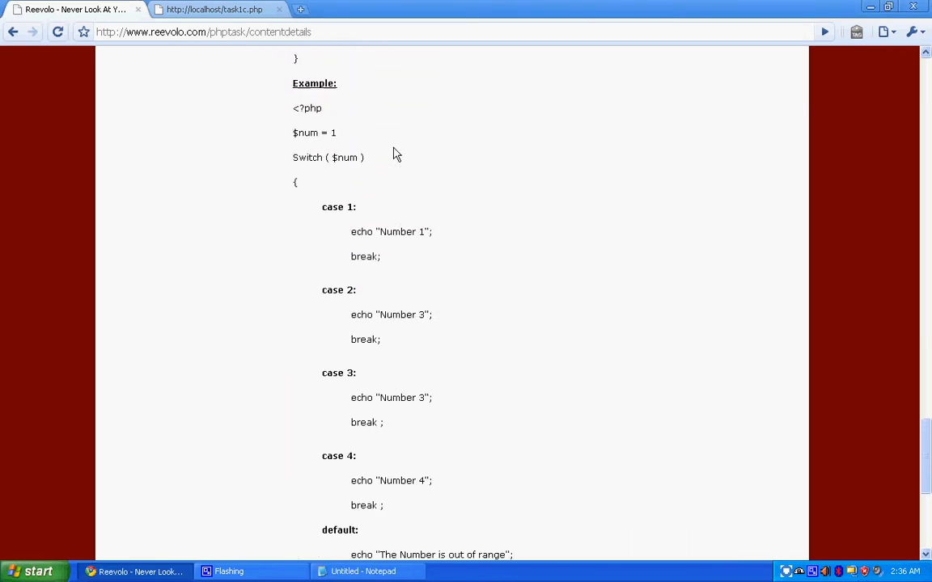
left_click(365, 572)
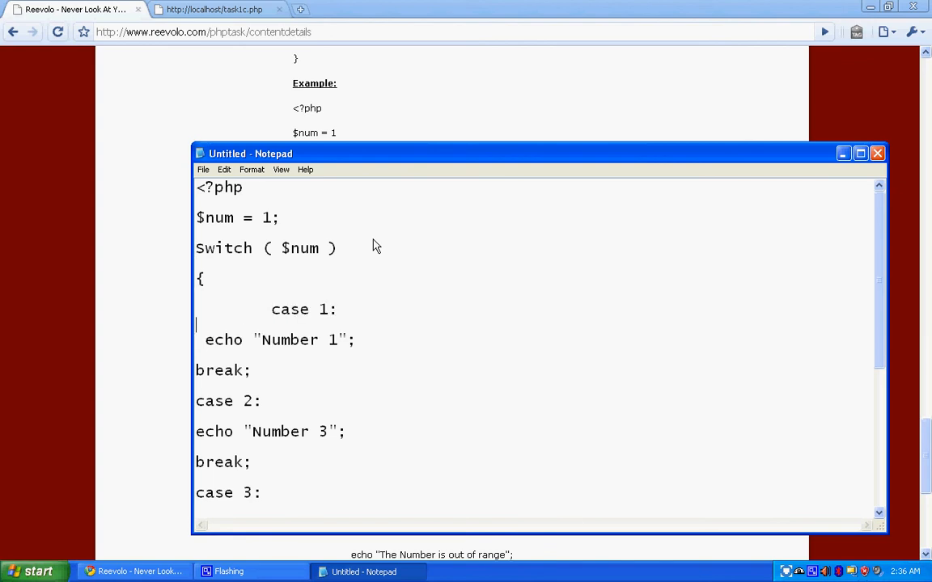
Step: Indent case 1's echo and break lines and change case 2's message to 'Number 2'
key("Tab")
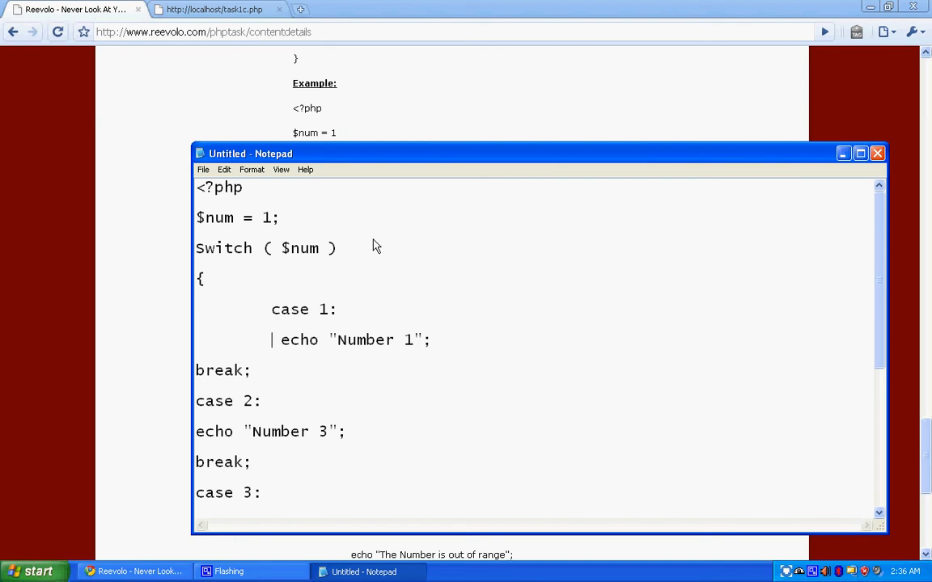
key("BackSpace")
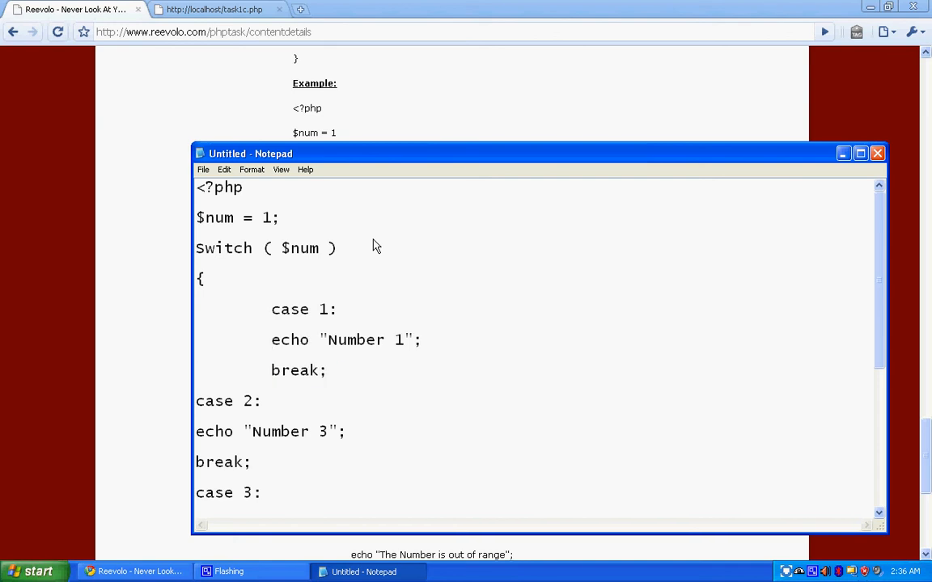
double_click(298, 370)
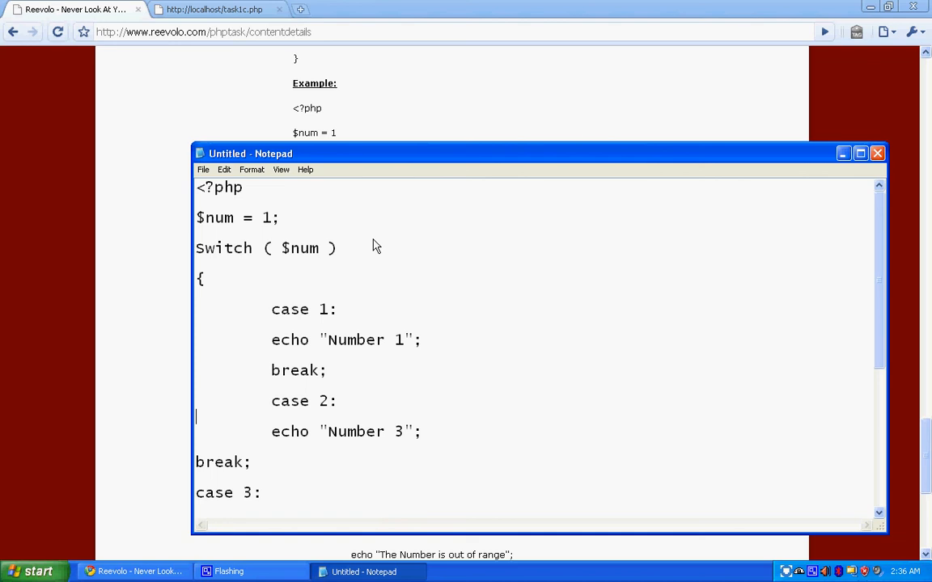
double_click(398, 432)
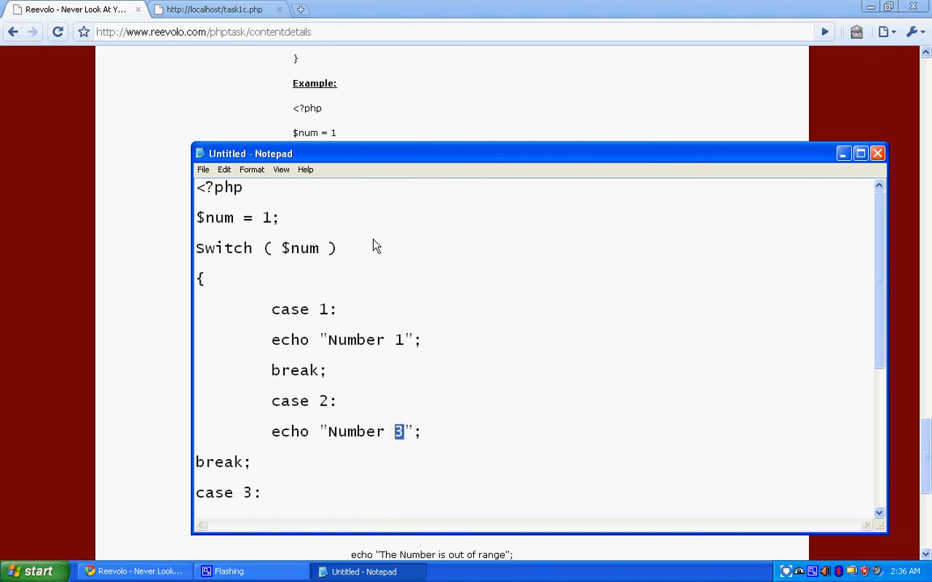
type("2")
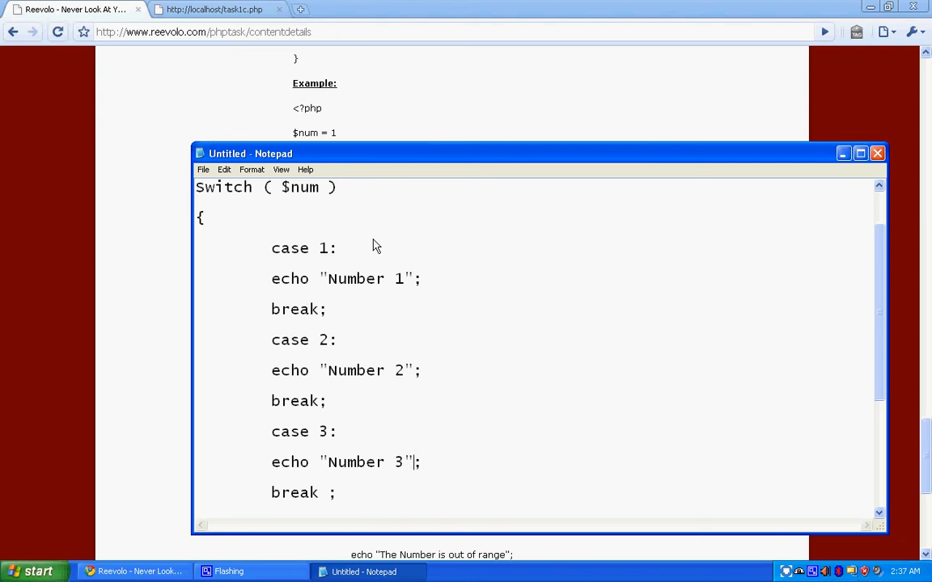
Step: Edit case 3's message number and select the remaining switch code further down
double_click(398, 462)
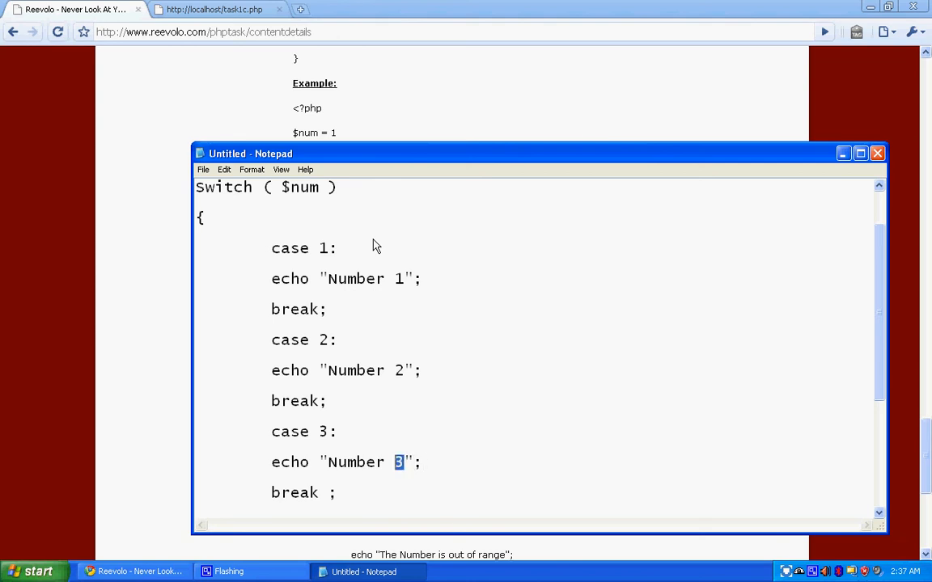
scroll("down", 3)
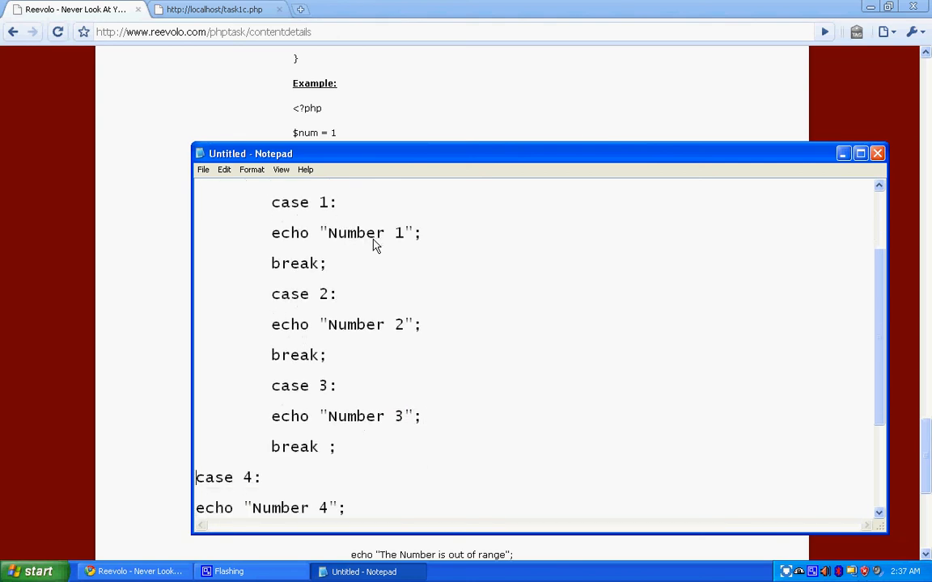
scroll("down", 3)
type("default:")
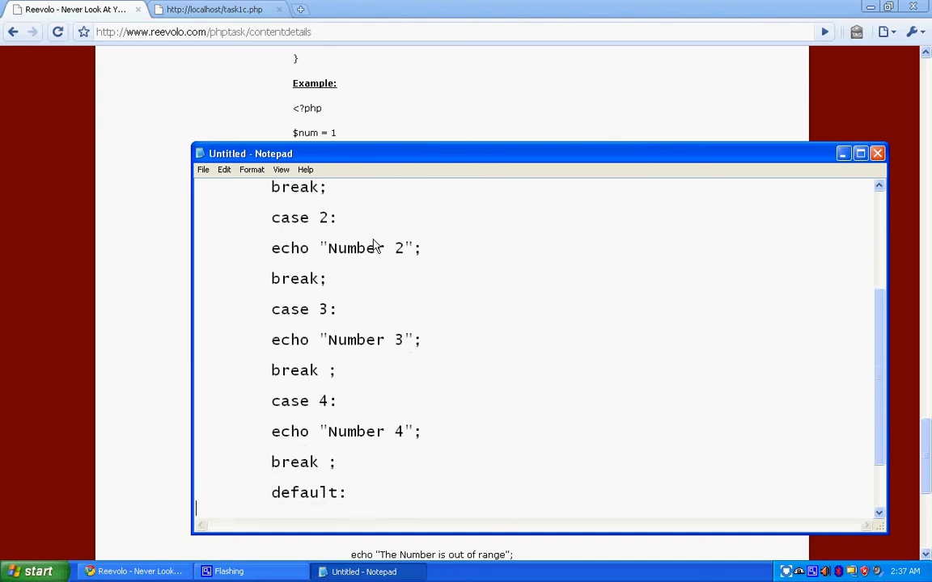
scroll("down", 3)
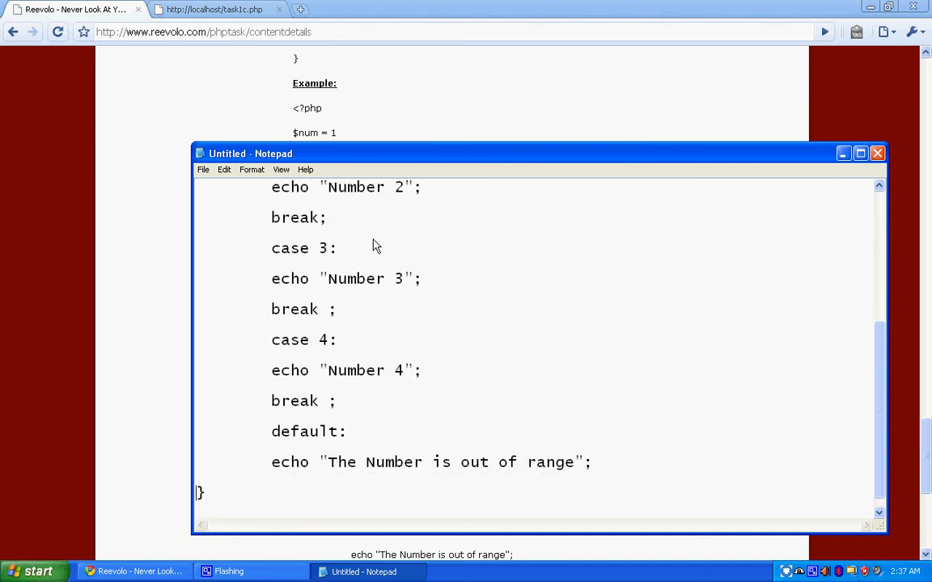
scroll("down", 3)
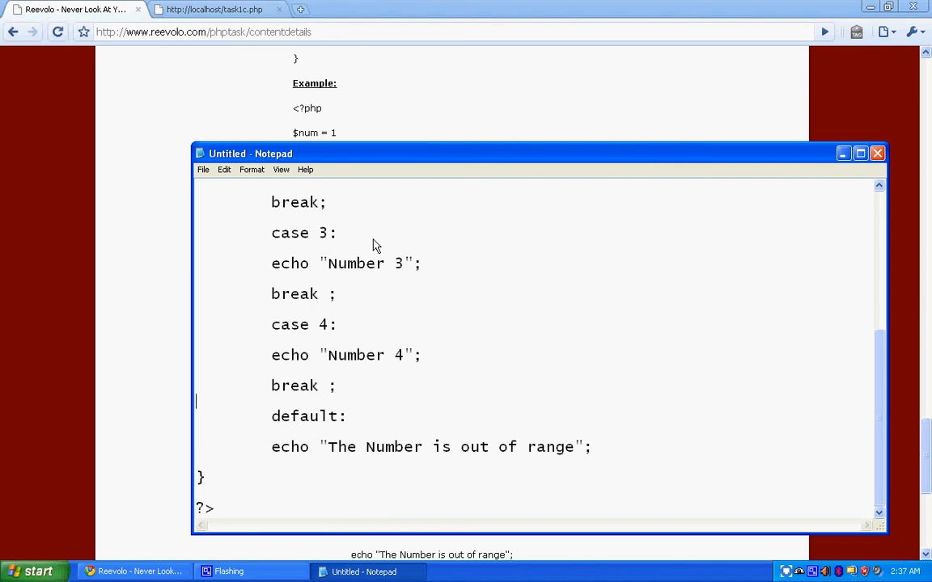
left_click_drag(271, 263, 336, 385)
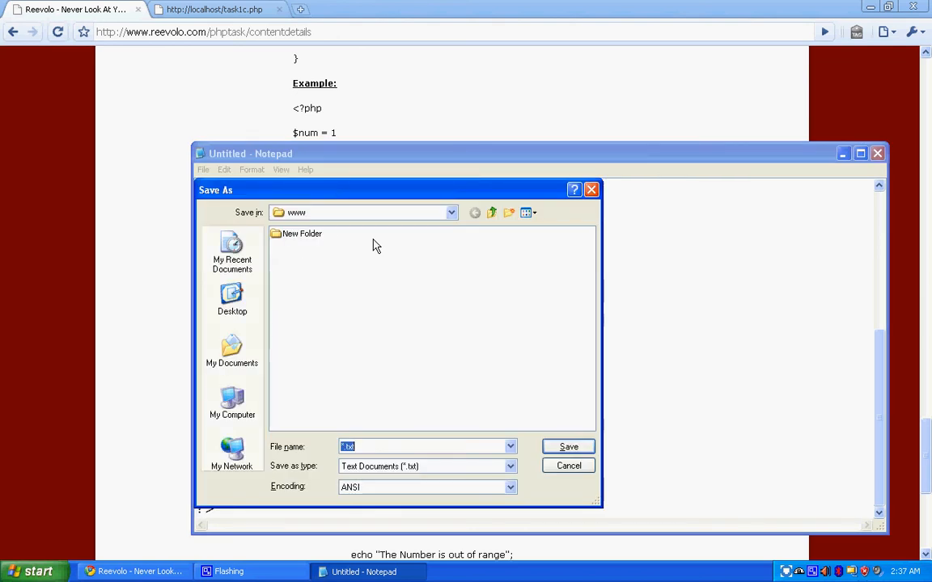
Step: Save the switch script into the www folder as task1d.php
type("task1c.php")
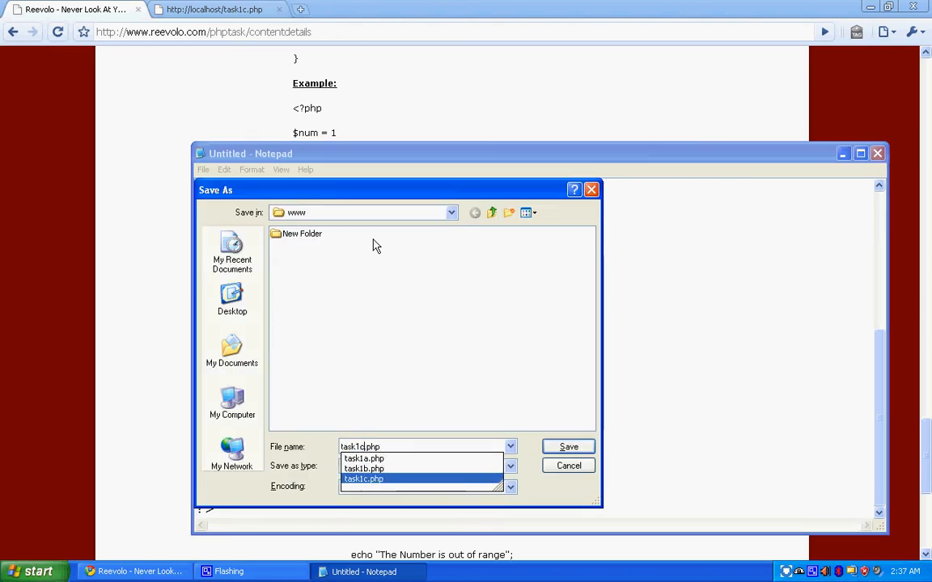
left_click(567, 445)
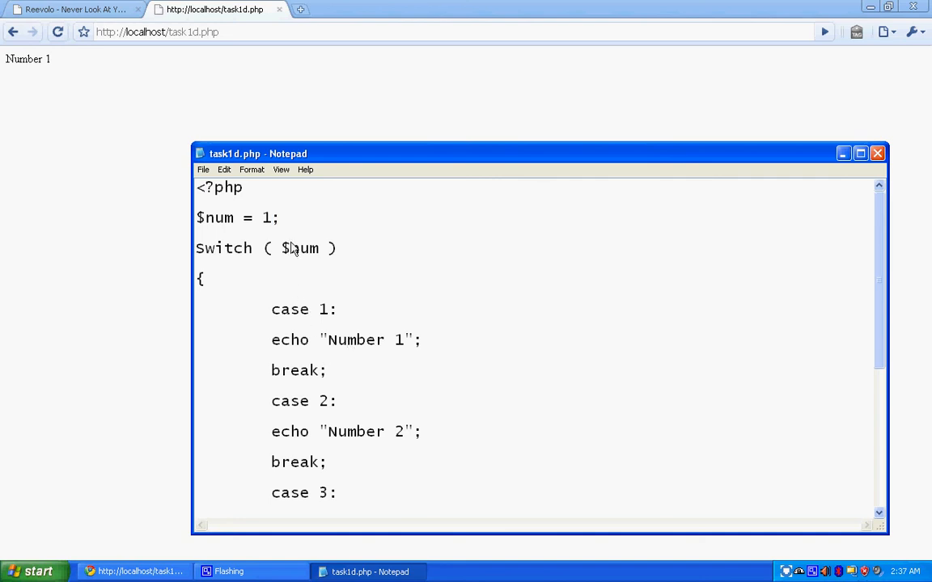
Step: Set $num to 3 and return to the Reevolo lesson page
type("3")
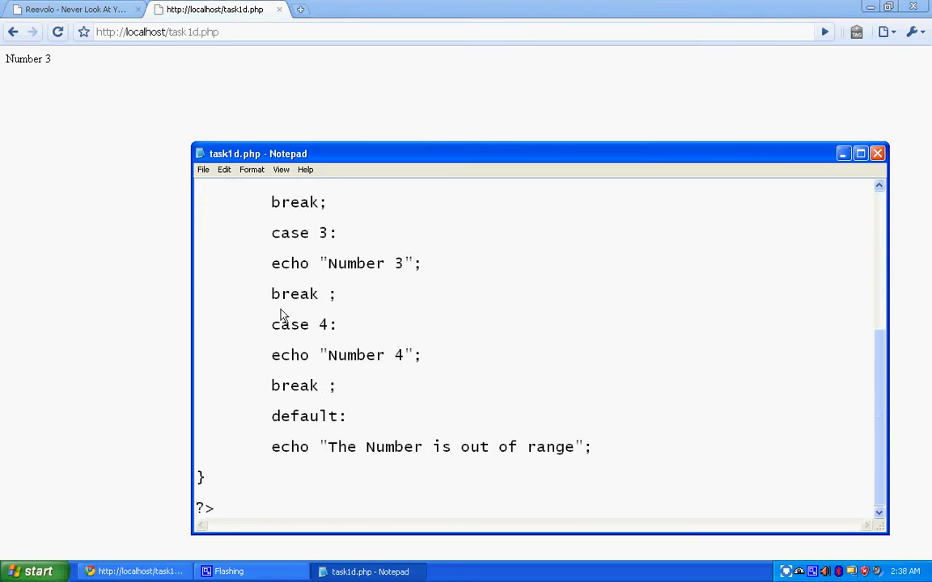
left_click(72, 10)
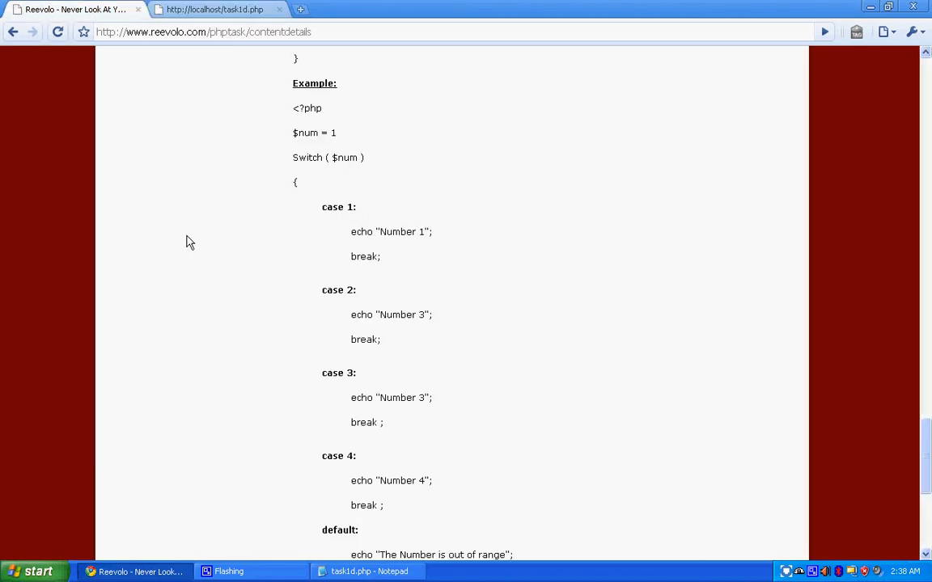
scroll("down", 3)
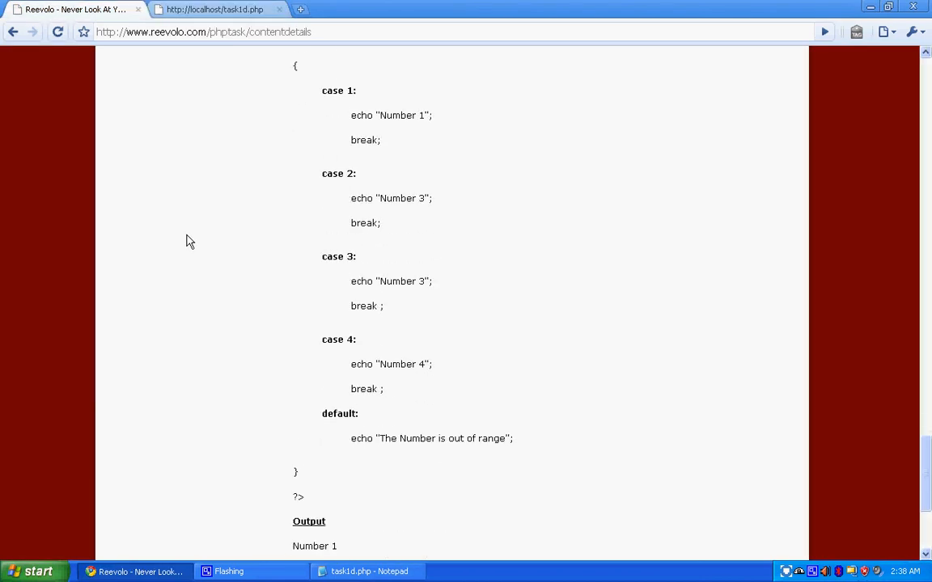
scroll("down", 3)
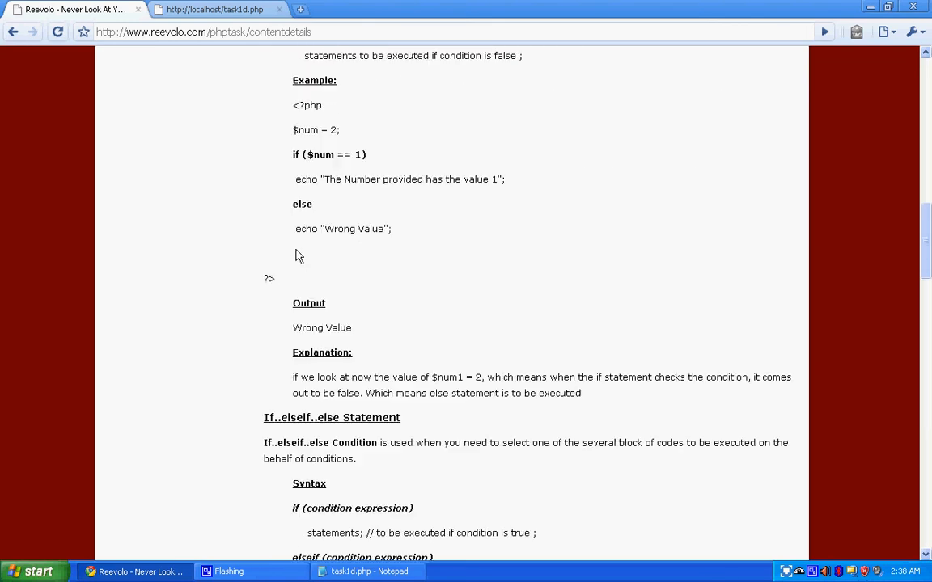
scroll("up", 3)
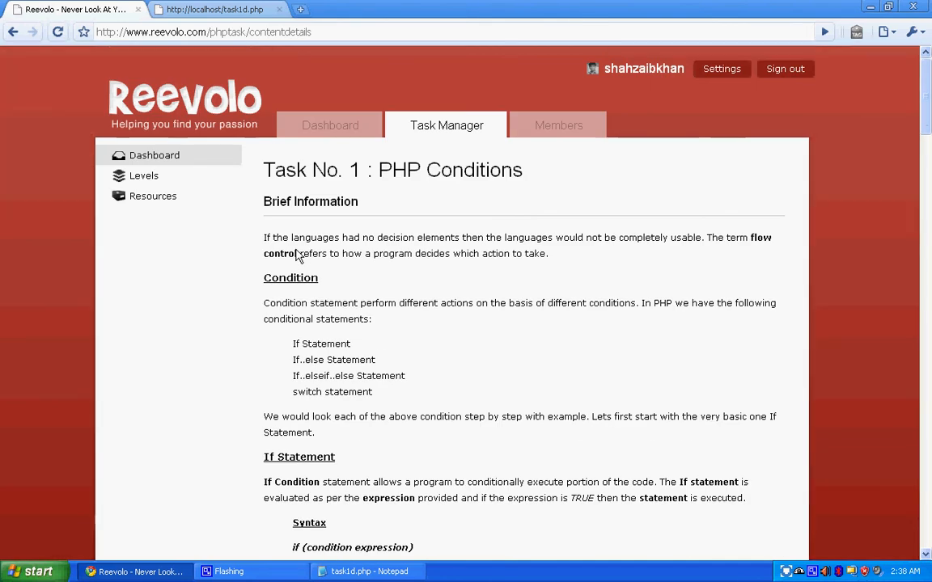